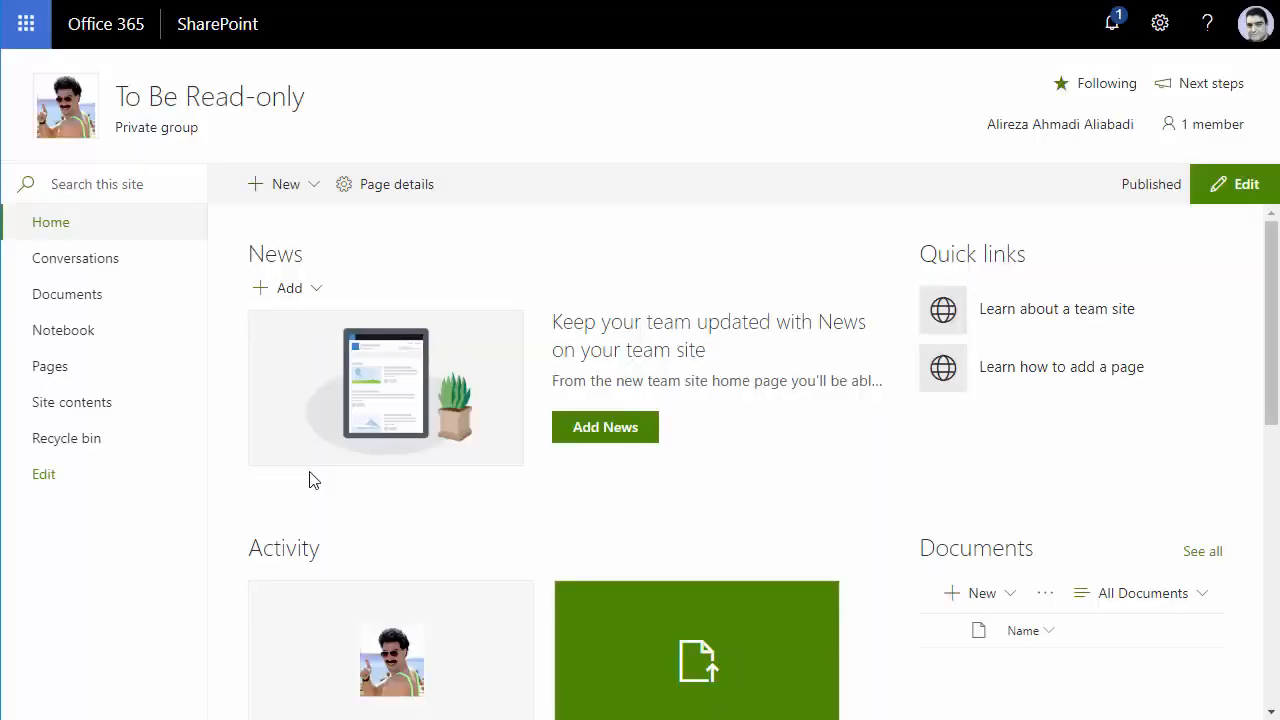
mouse_move(176, 350)
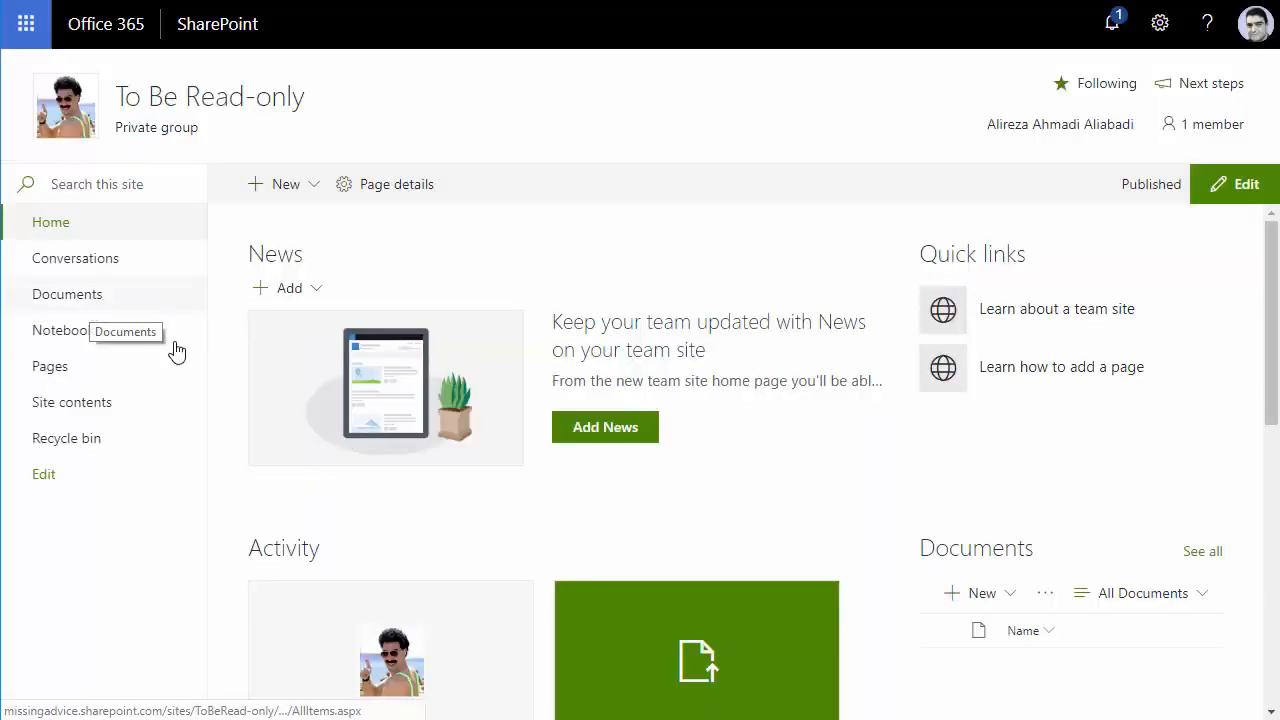
Step: Go to the empty Documents library of the To Be Read-only site
left_click(68, 294)
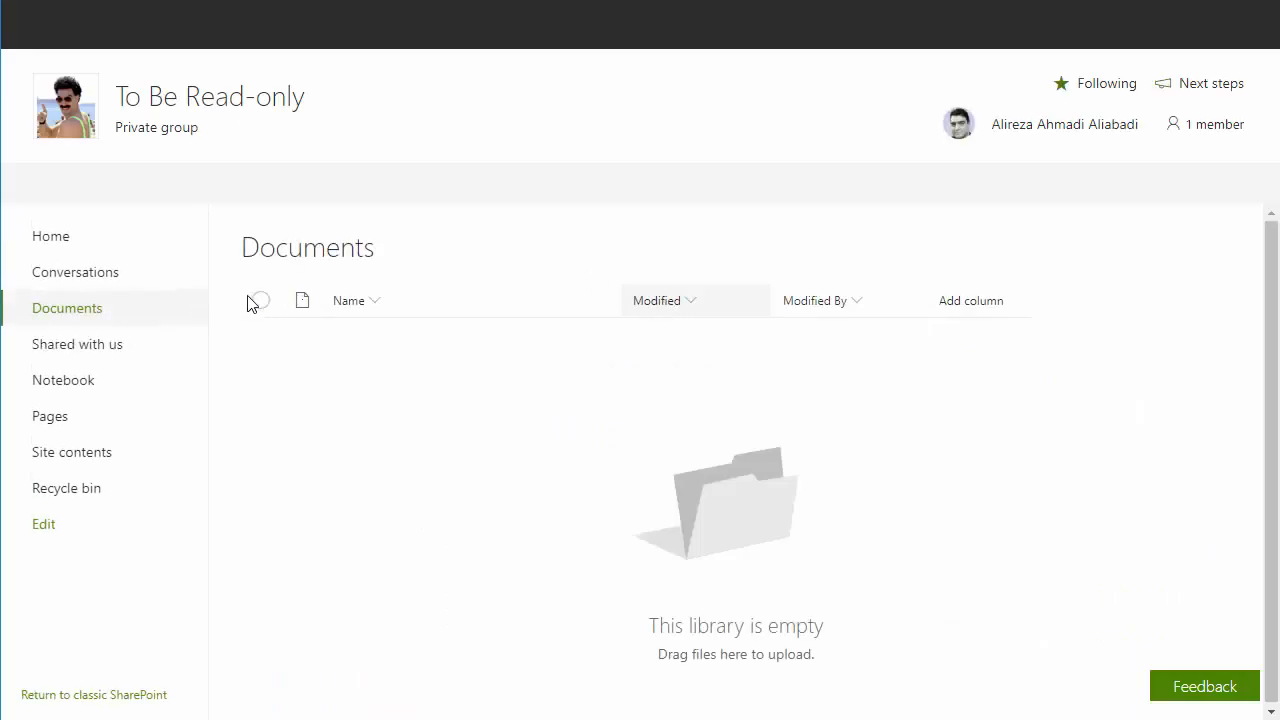
Step: Create a new Word document in the library and open it in Word Online as Test file
left_click(268, 184)
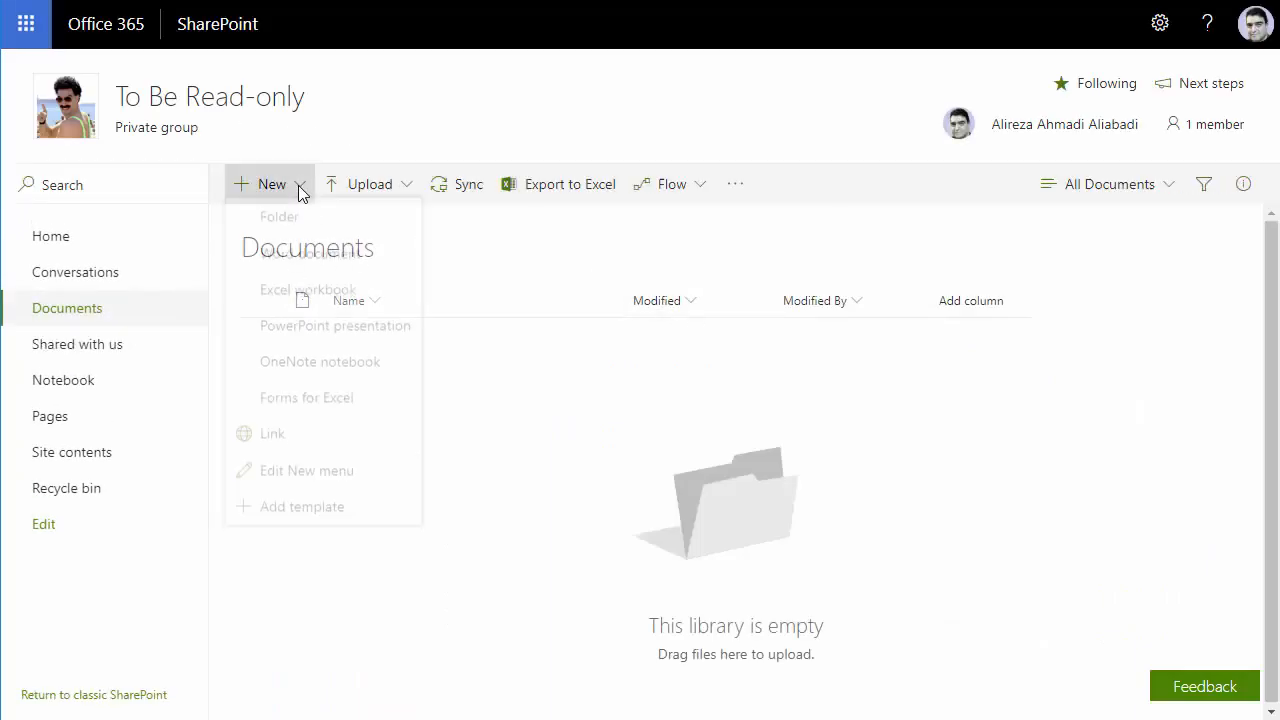
left_click(316, 252)
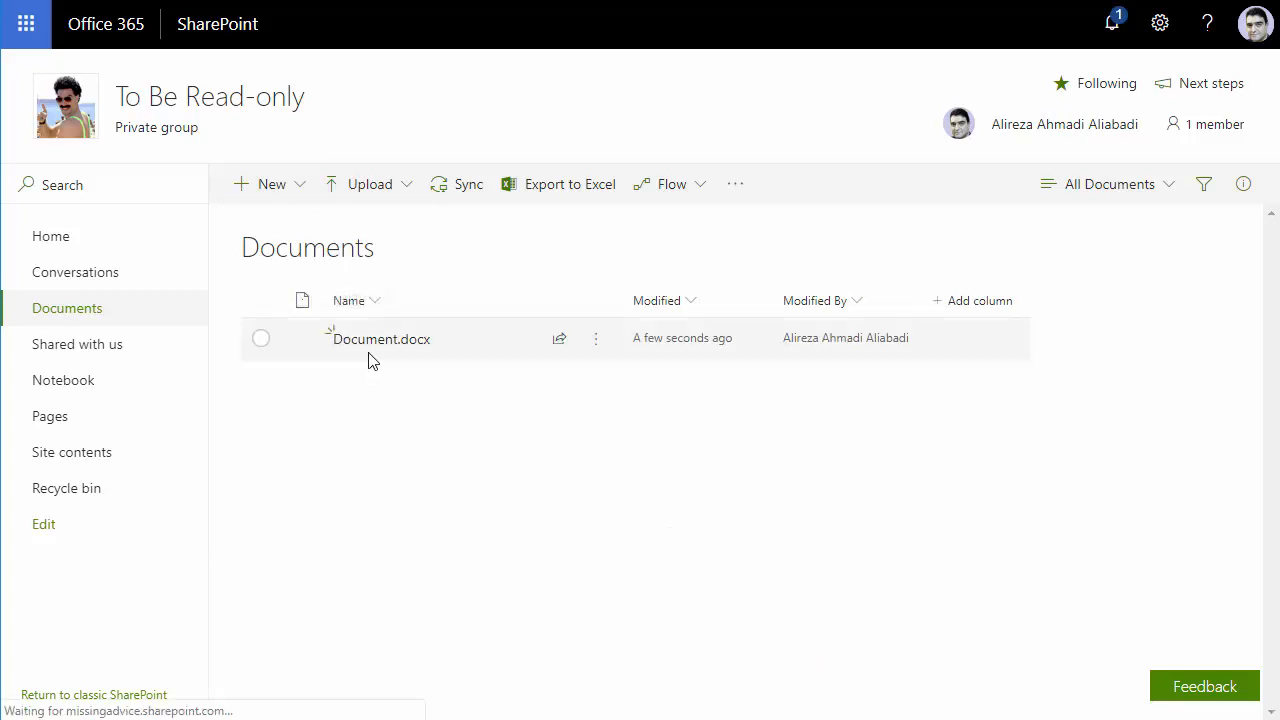
left_click(380, 338)
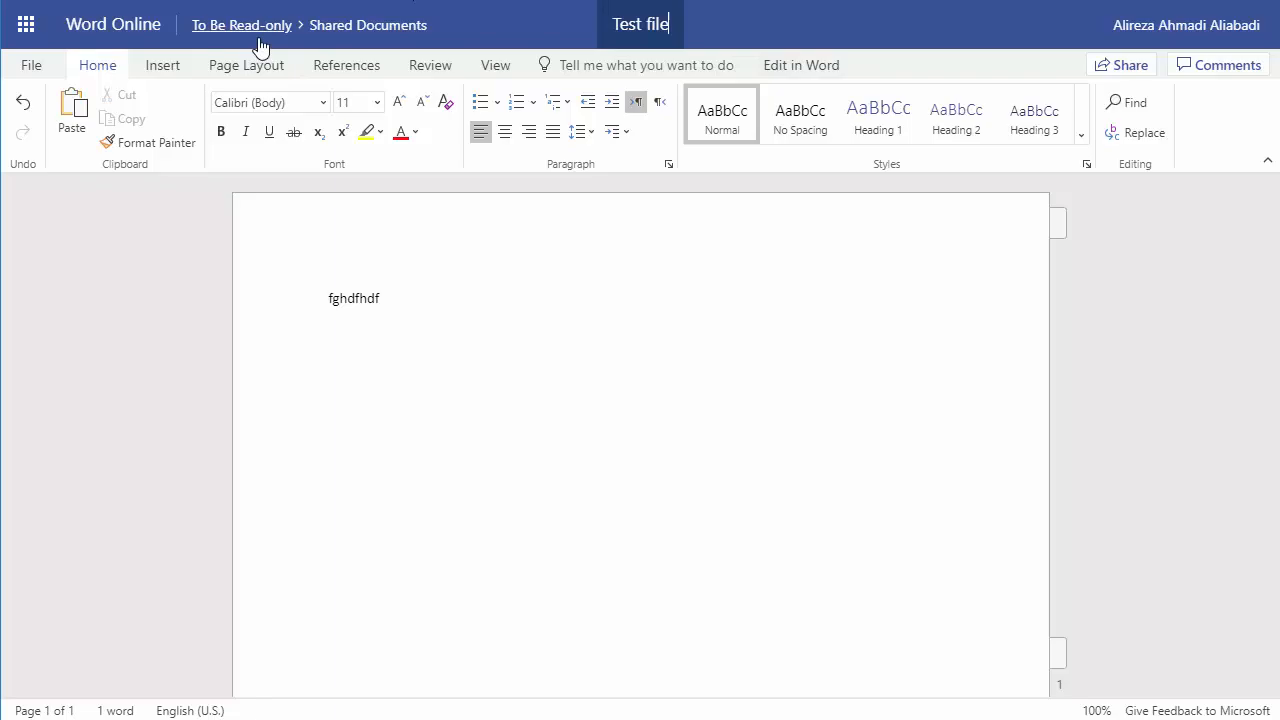
Step: Return to the To Be Read-only site home and check Test file.docx is listed
left_click(240, 24)
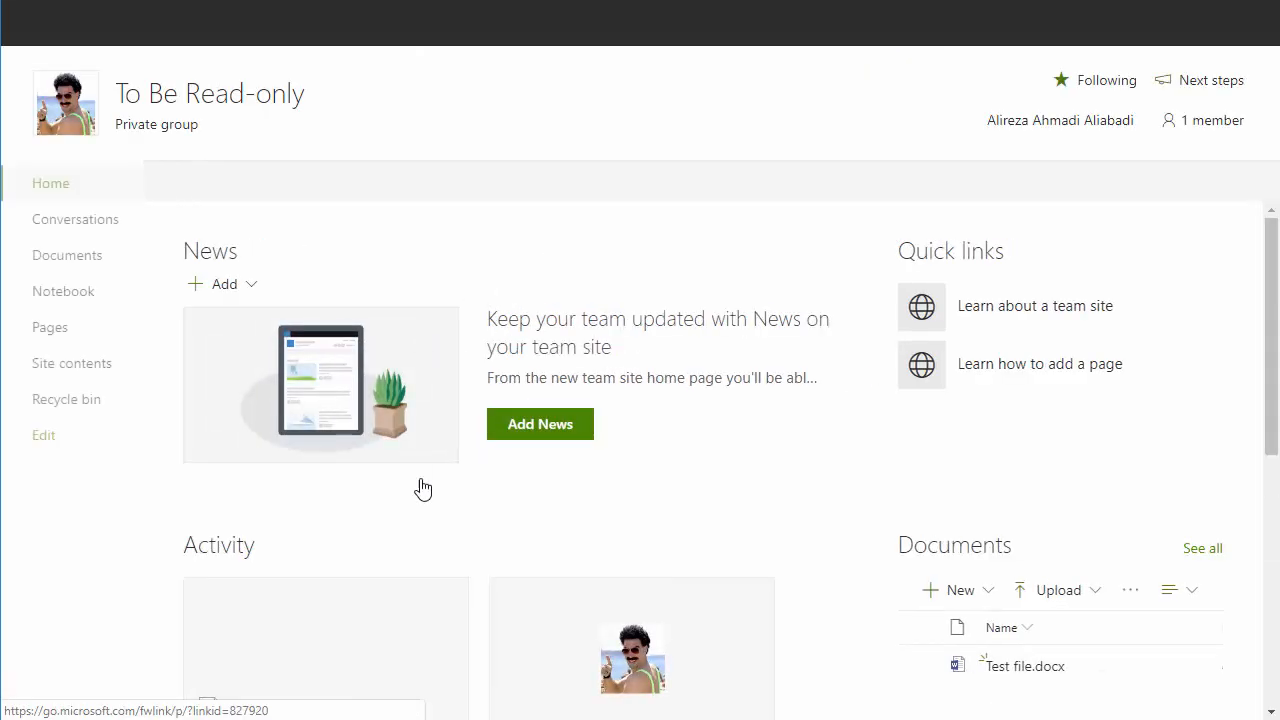
scroll("down", 3)
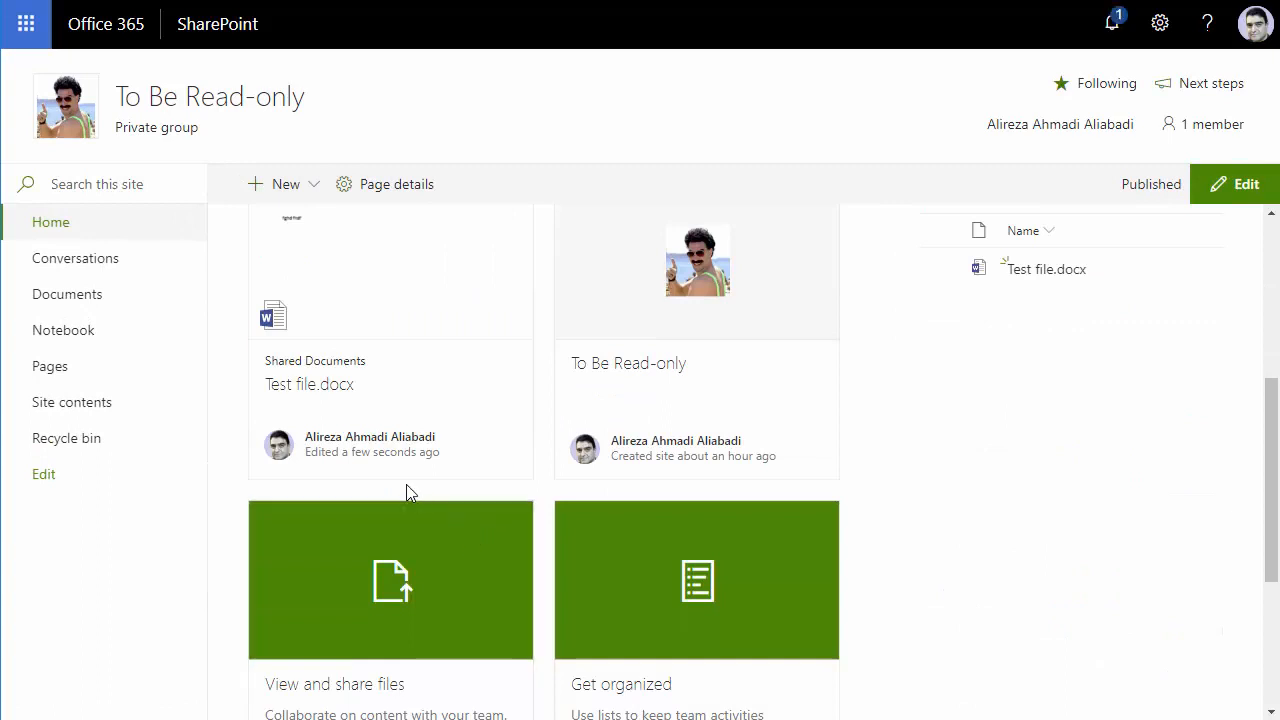
scroll("up", 3)
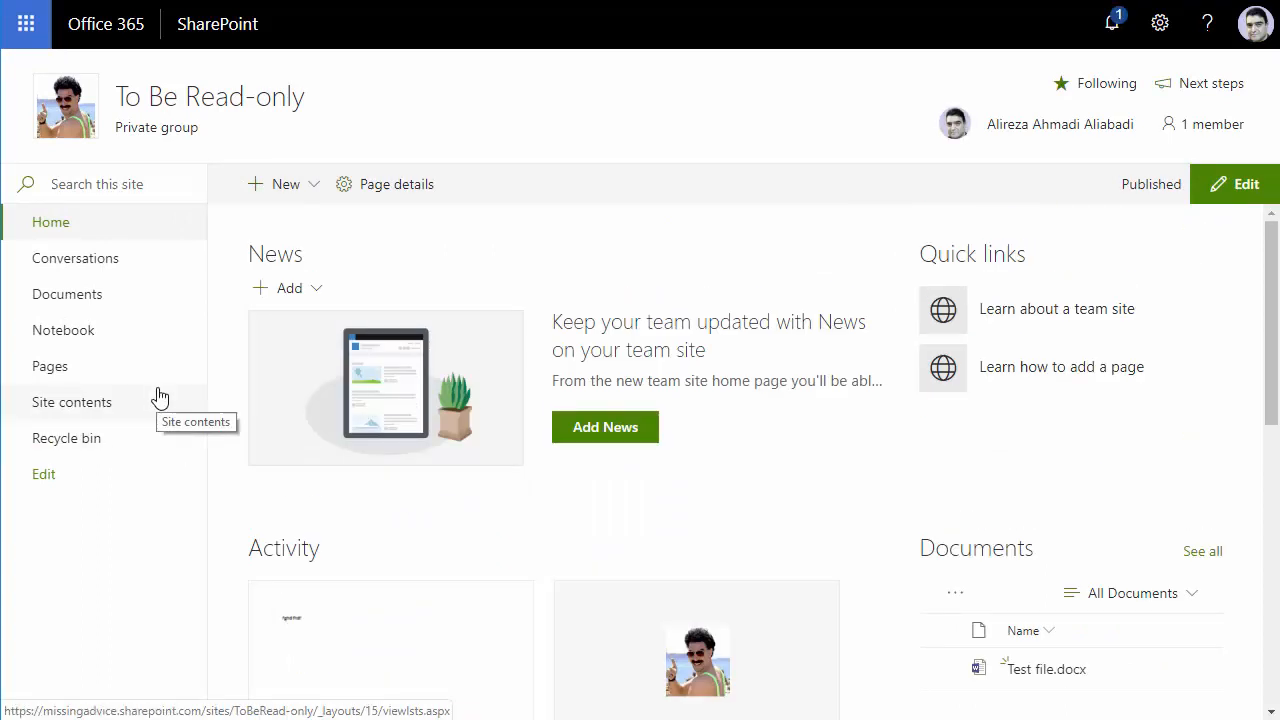
mouse_move(560, 600)
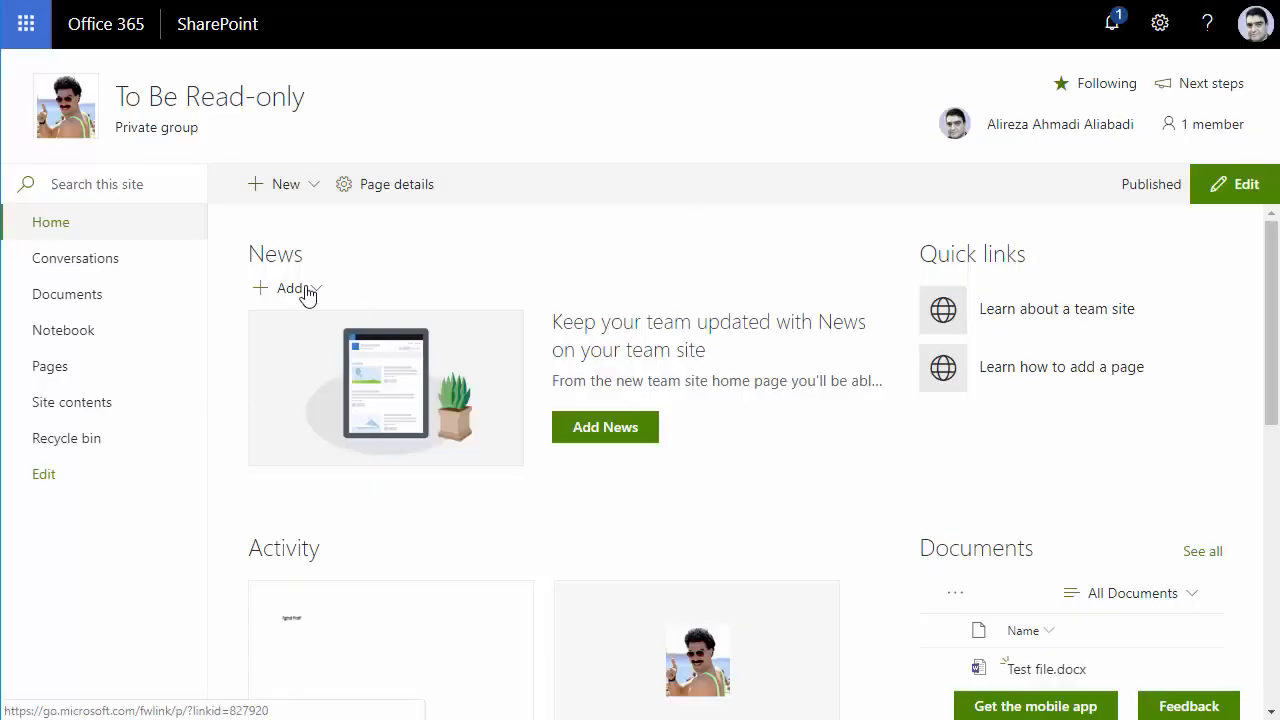
Step: Reach the classic Site Settings page via Site information > View all site settings
left_click(1160, 24)
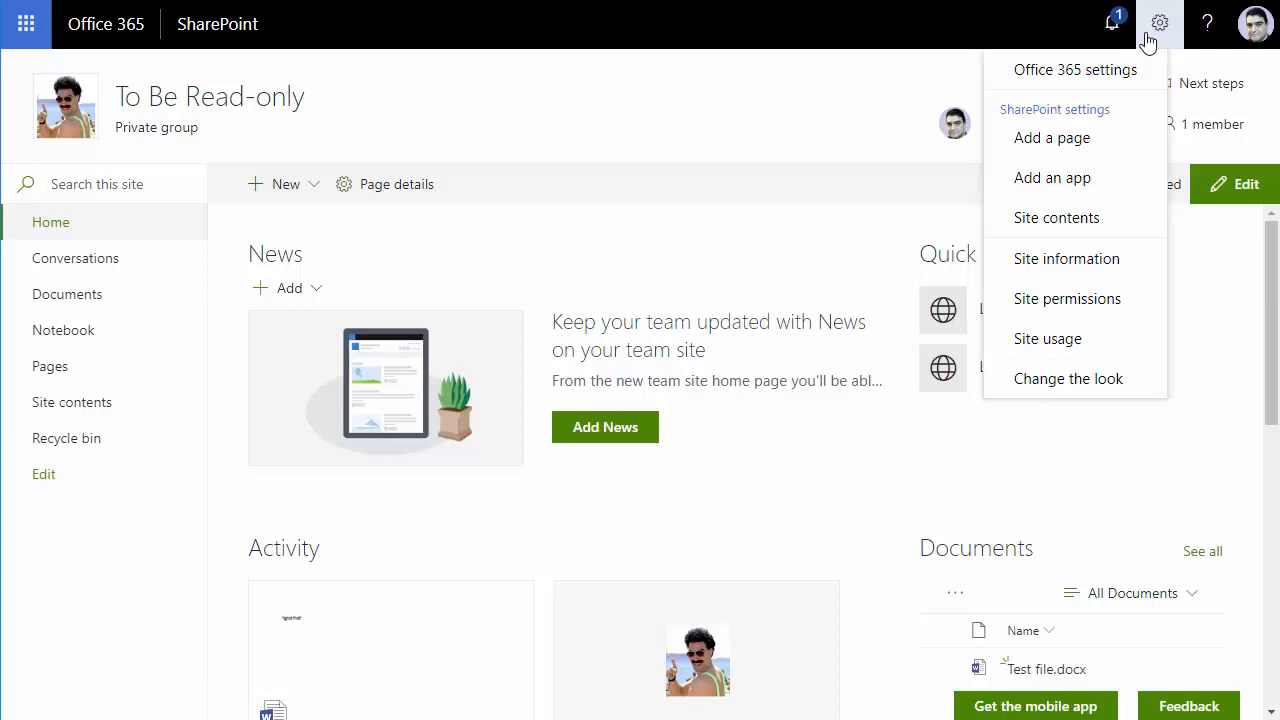
mouse_move(1048, 338)
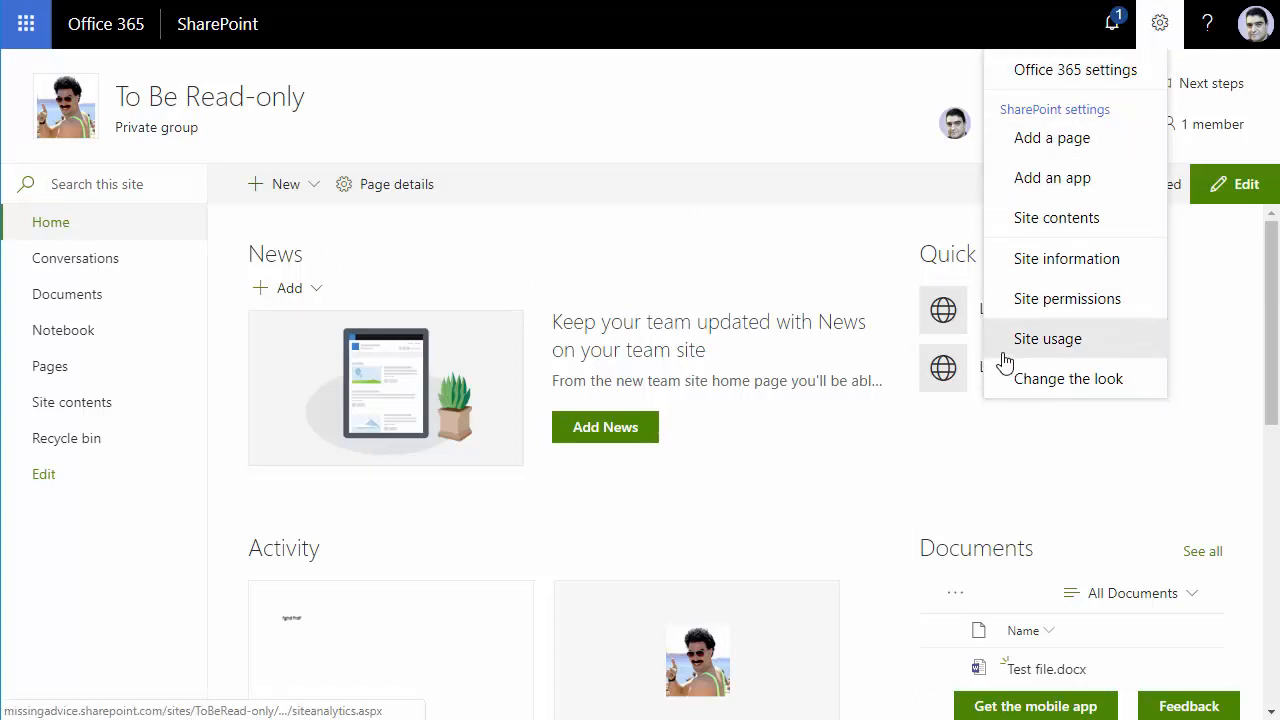
mouse_move(1068, 258)
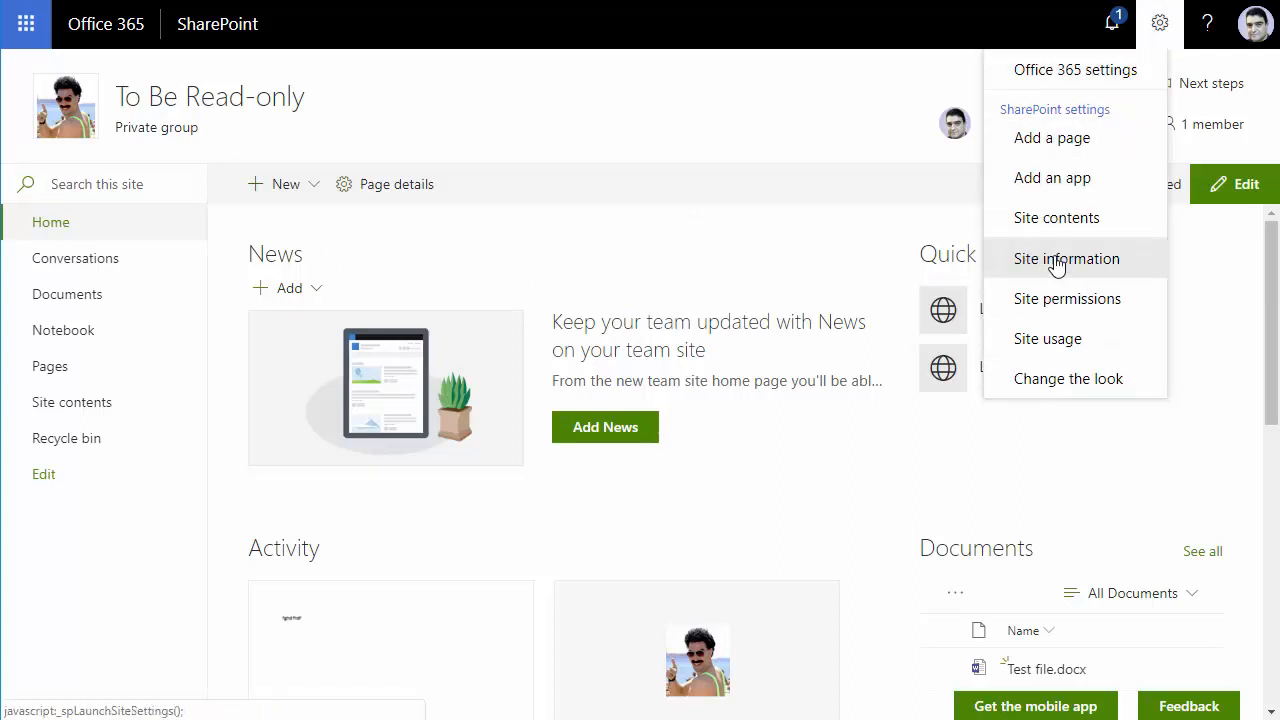
left_click(1066, 258)
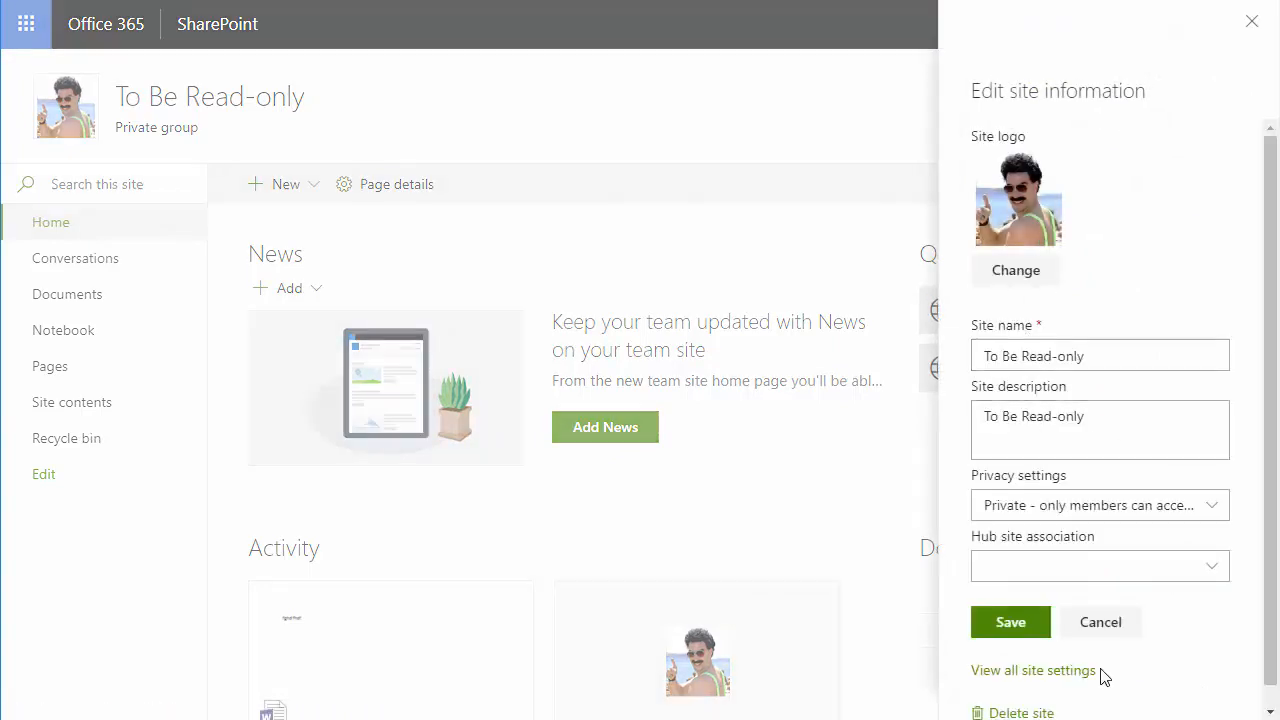
left_click(1032, 670)
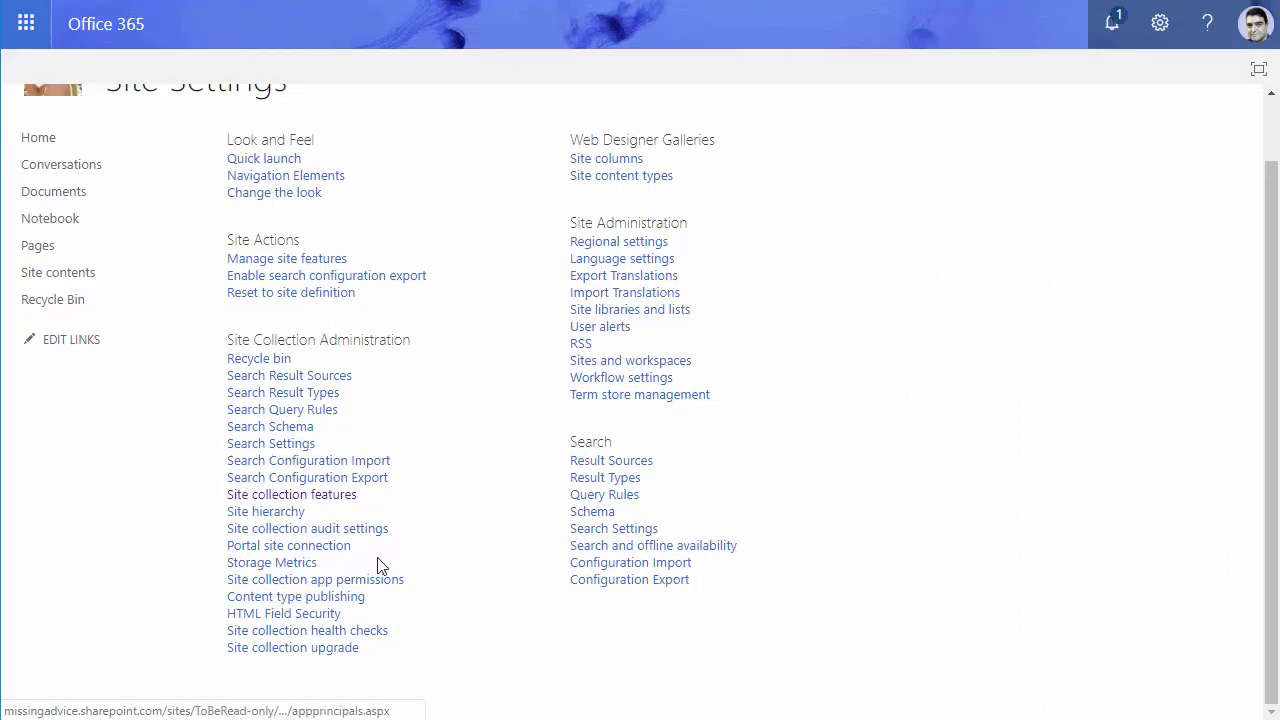
mouse_move(292, 494)
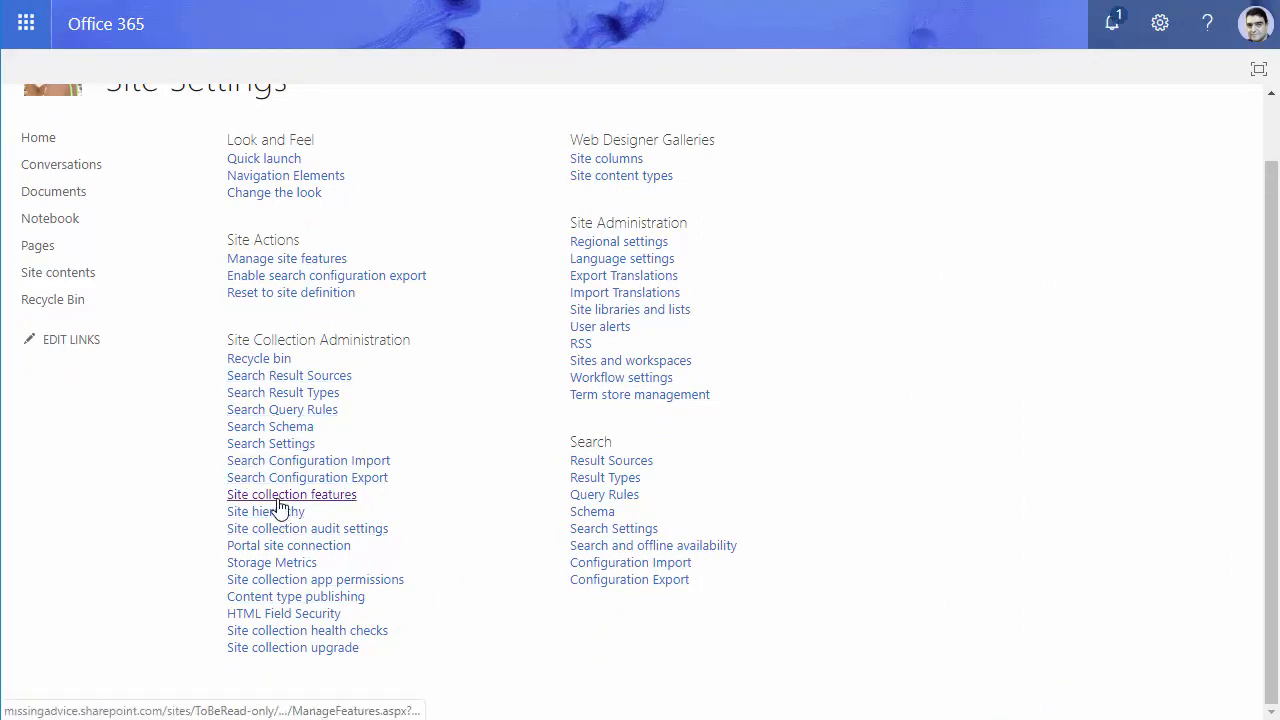
Step: Activate the Site Policy feature on the Site Collection Features page
left_click(292, 494)
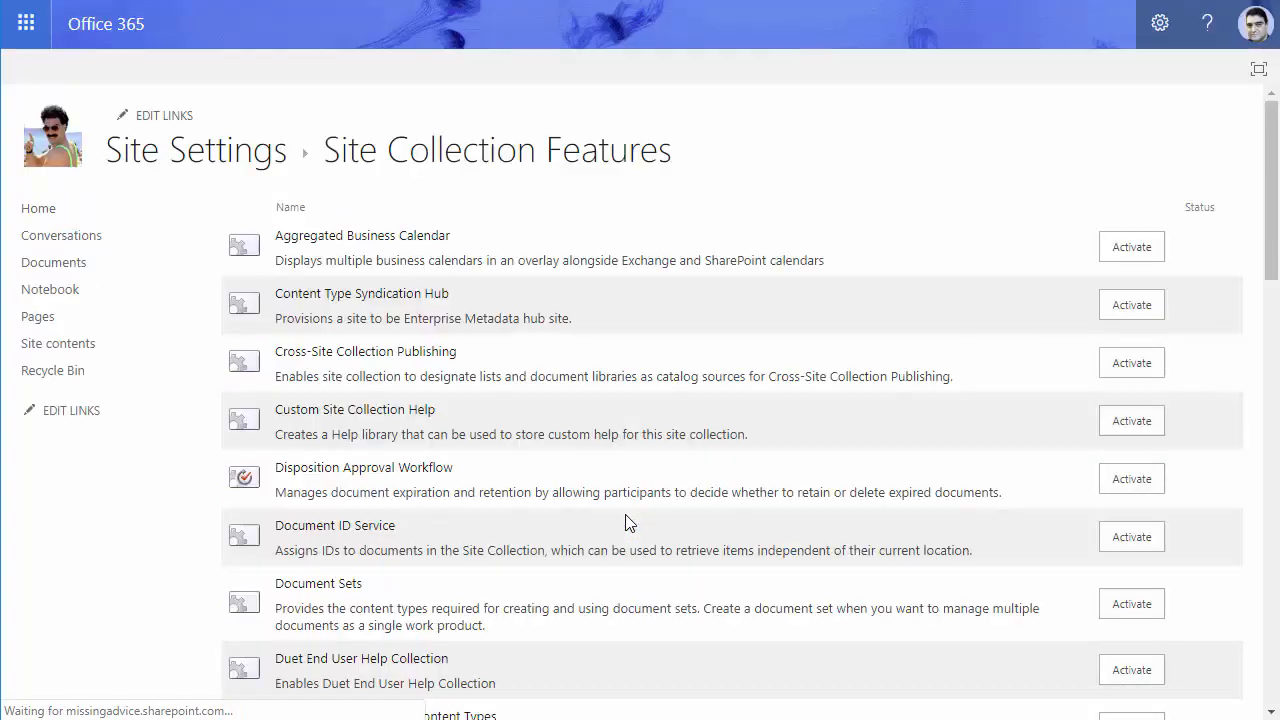
scroll("down", 3)
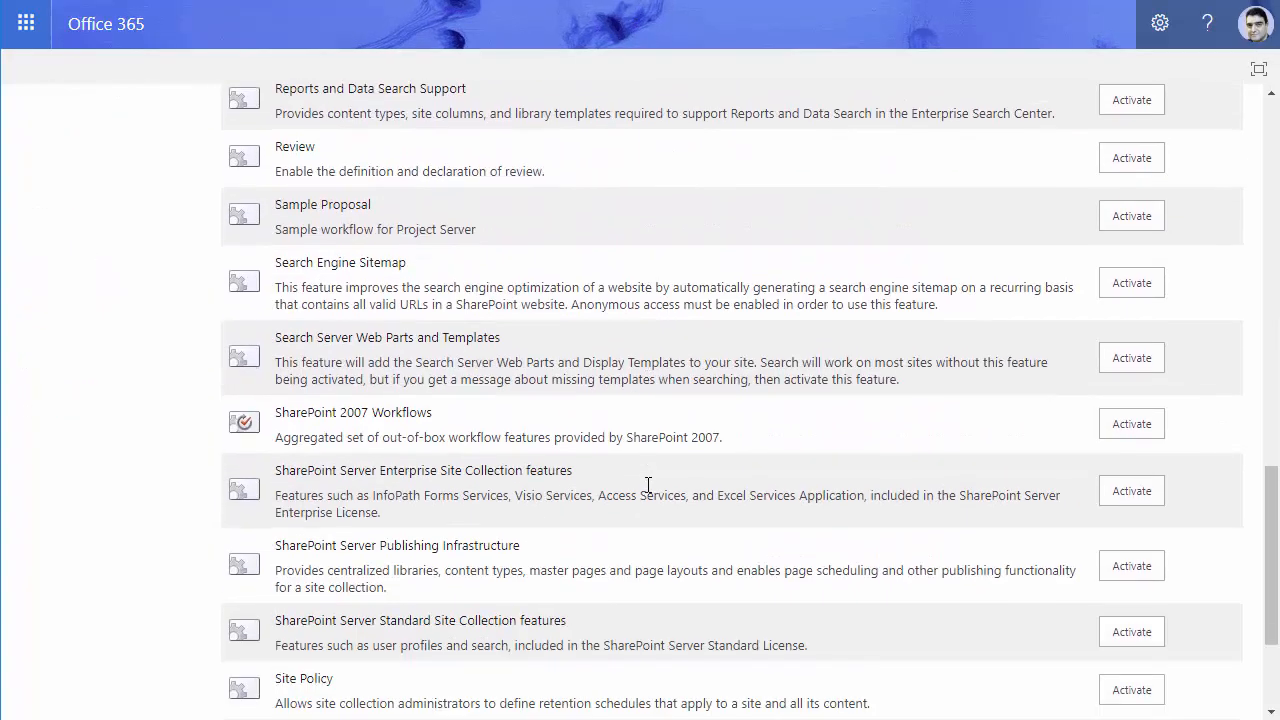
scroll("down", 3)
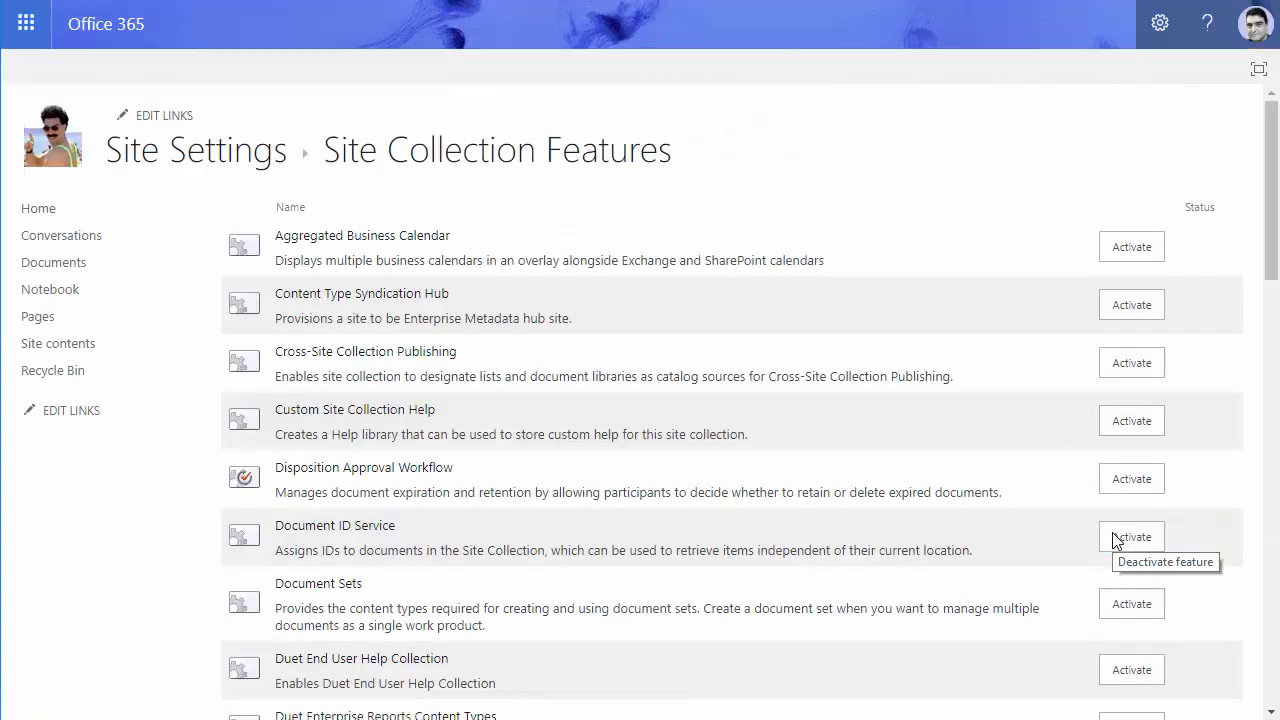
scroll("down", 3)
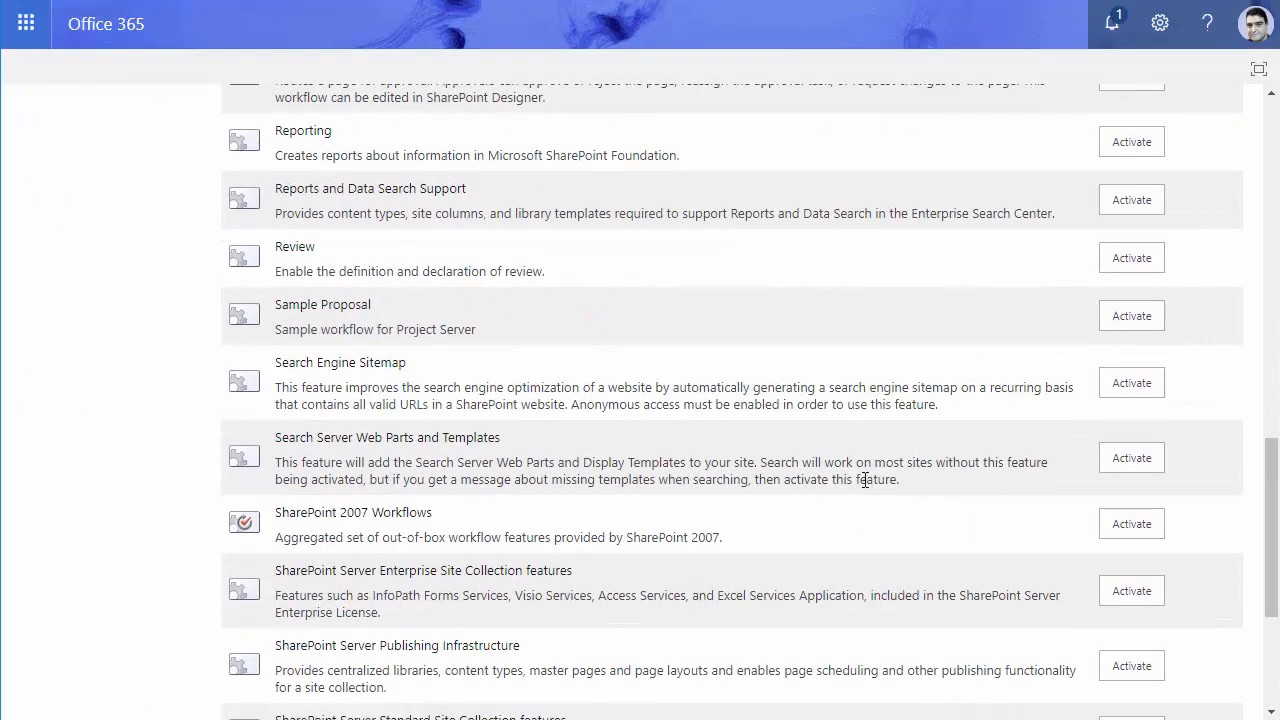
scroll("down", 3)
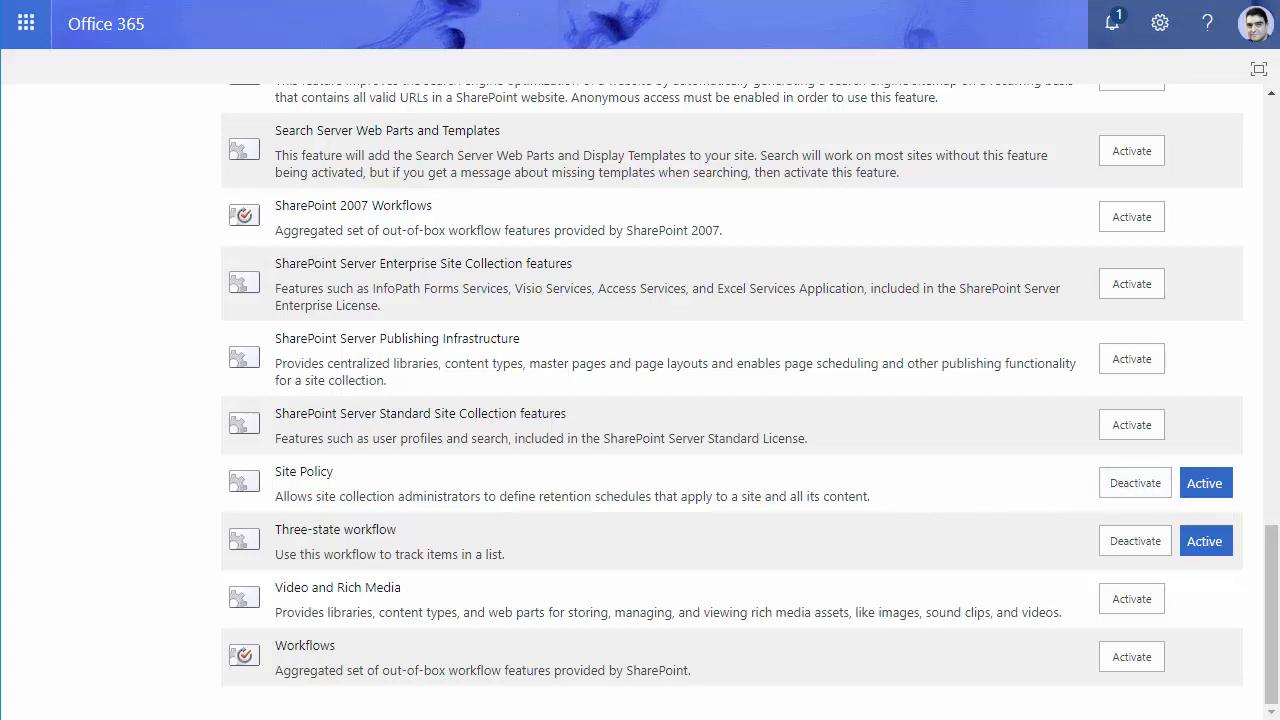
scroll("up", 3)
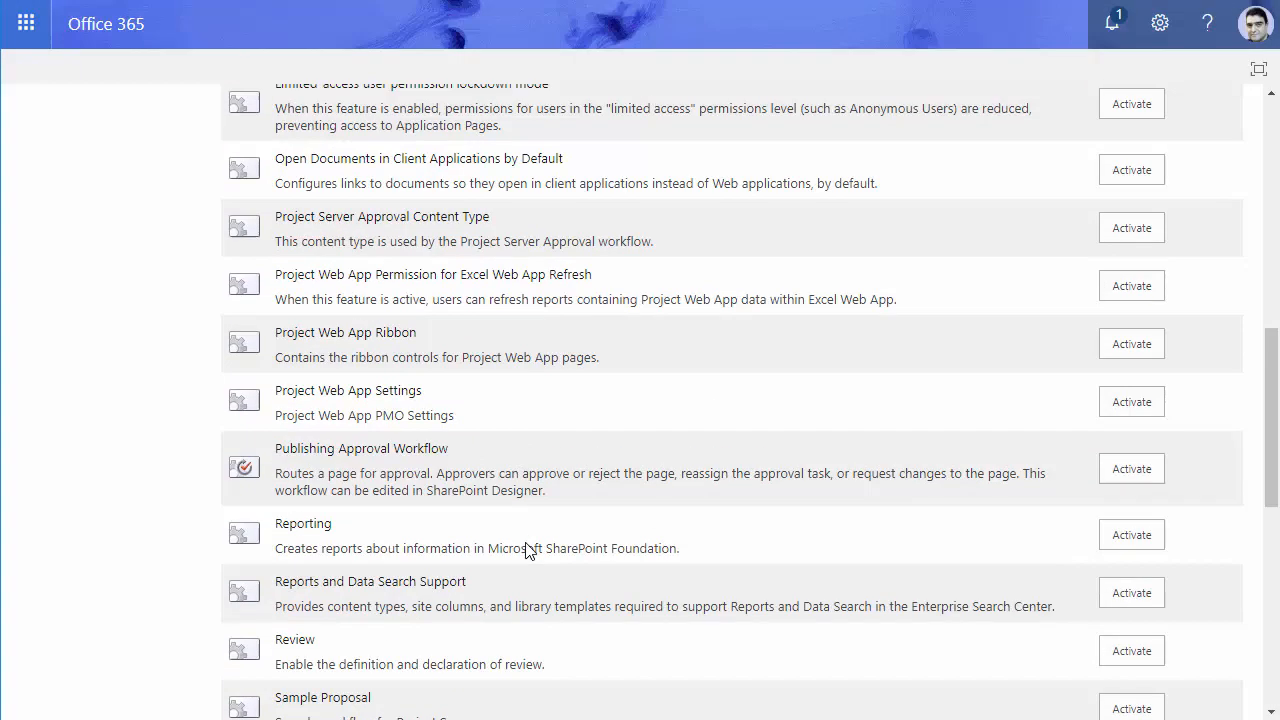
left_click(1160, 24)
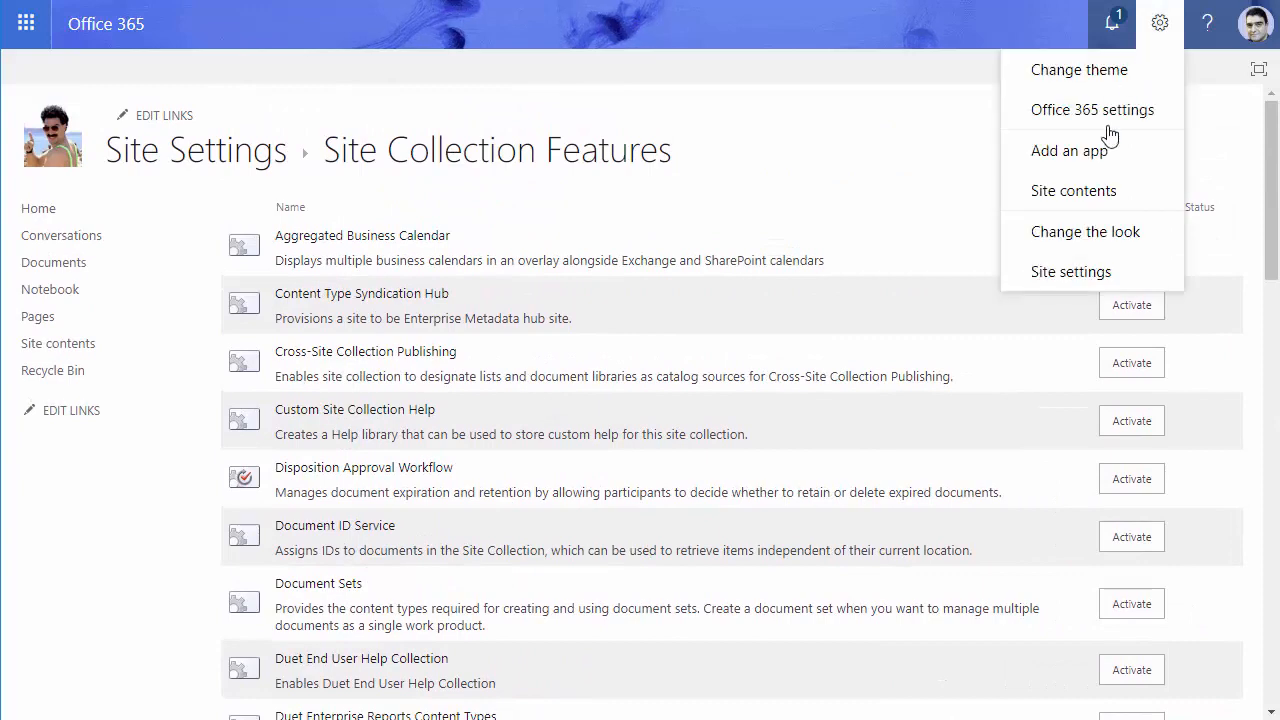
Step: Go to Site Policies under Site Collection Administration, currently listing no policies
left_click(1072, 272)
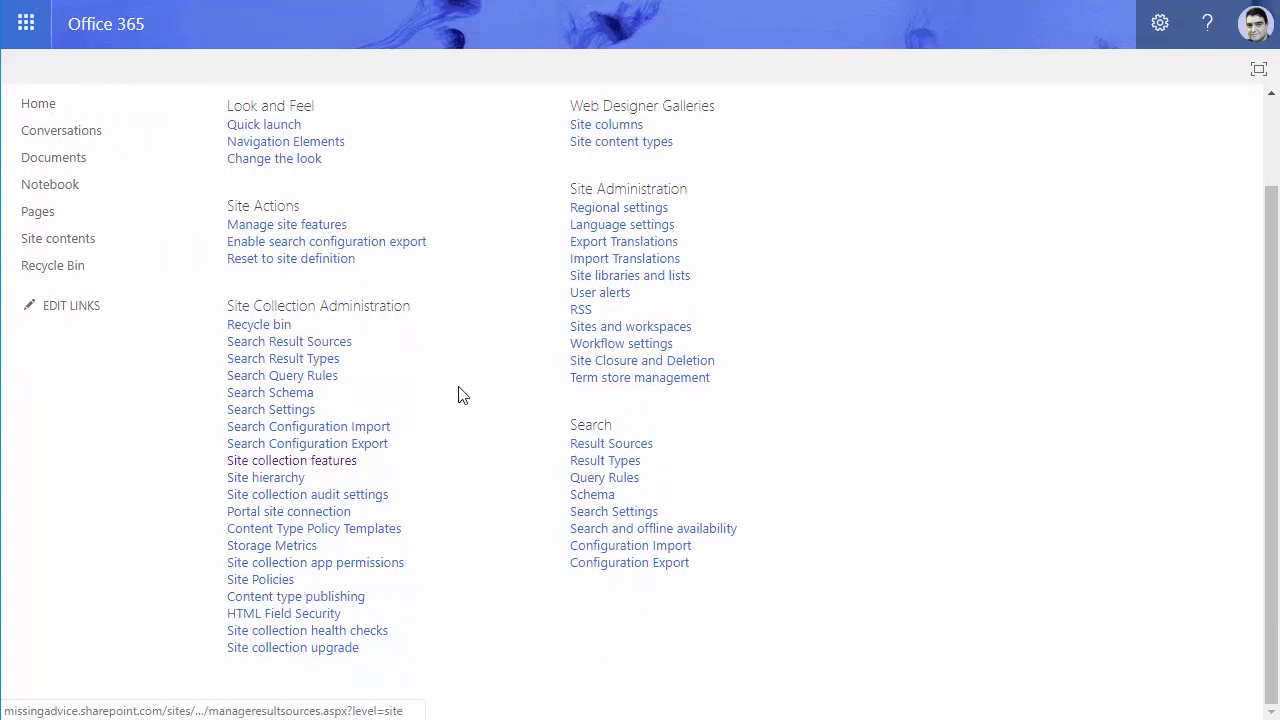
mouse_move(260, 580)
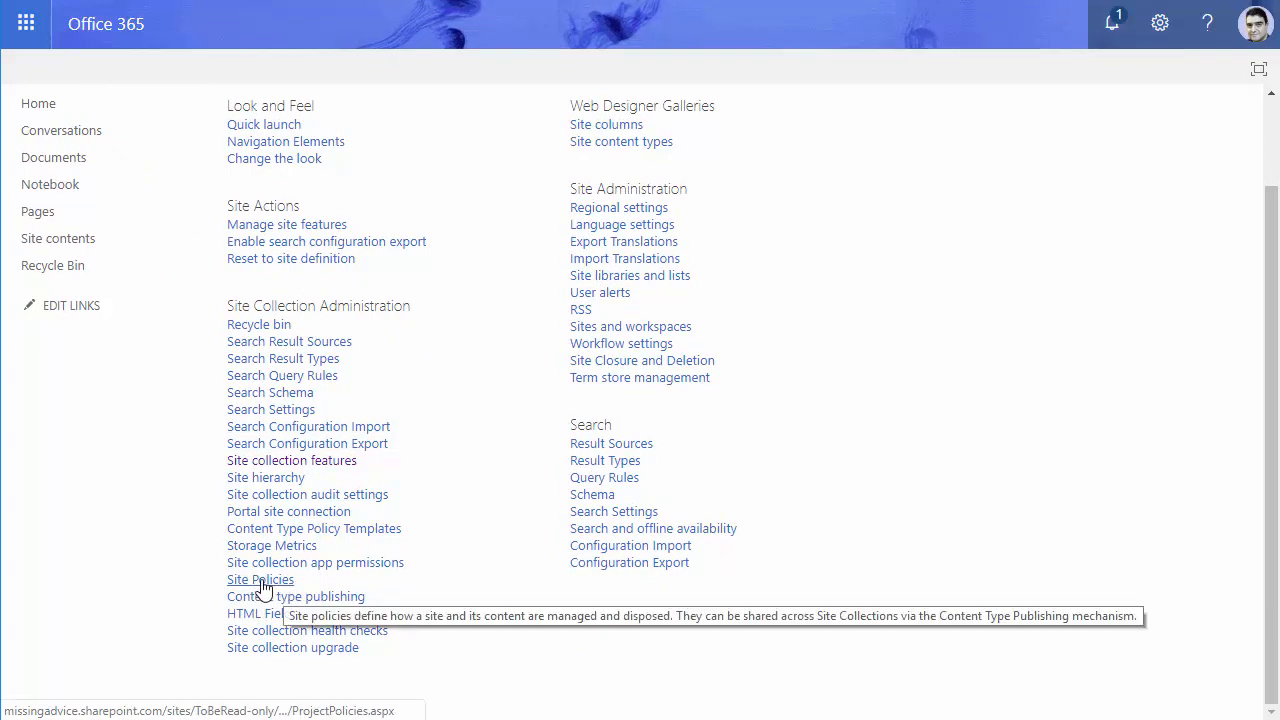
left_click(260, 580)
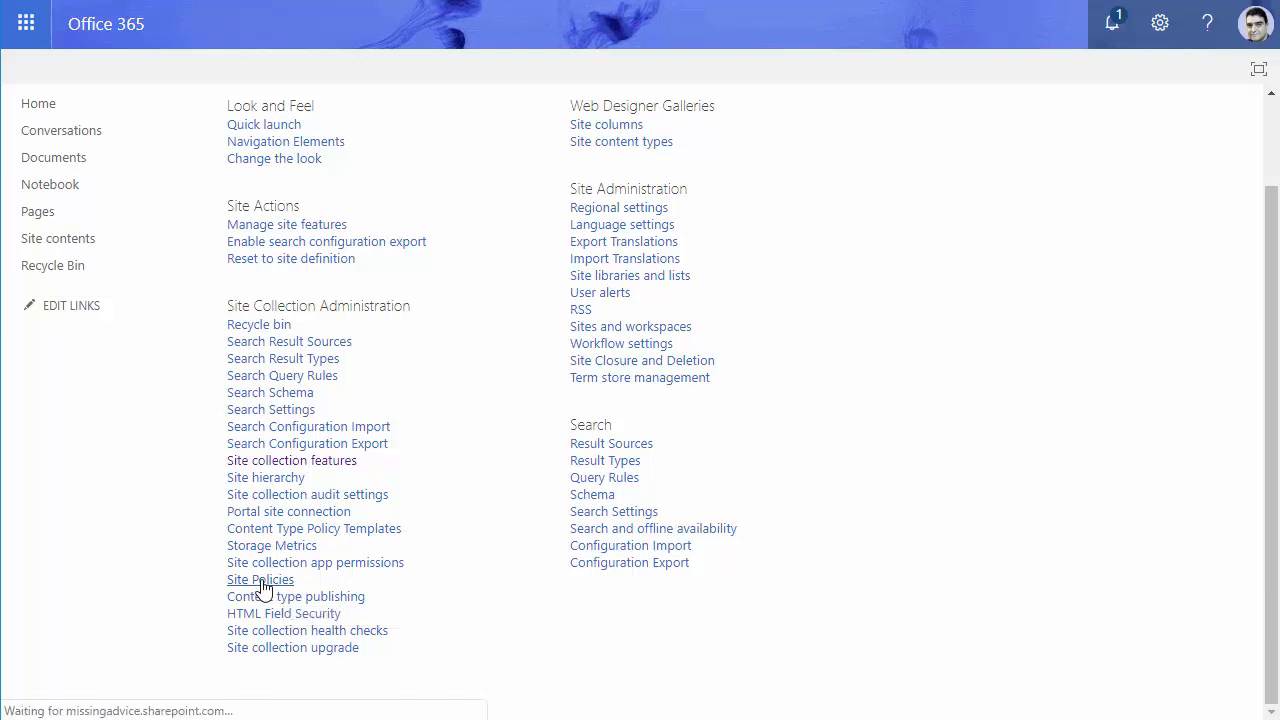
left_click(260, 580)
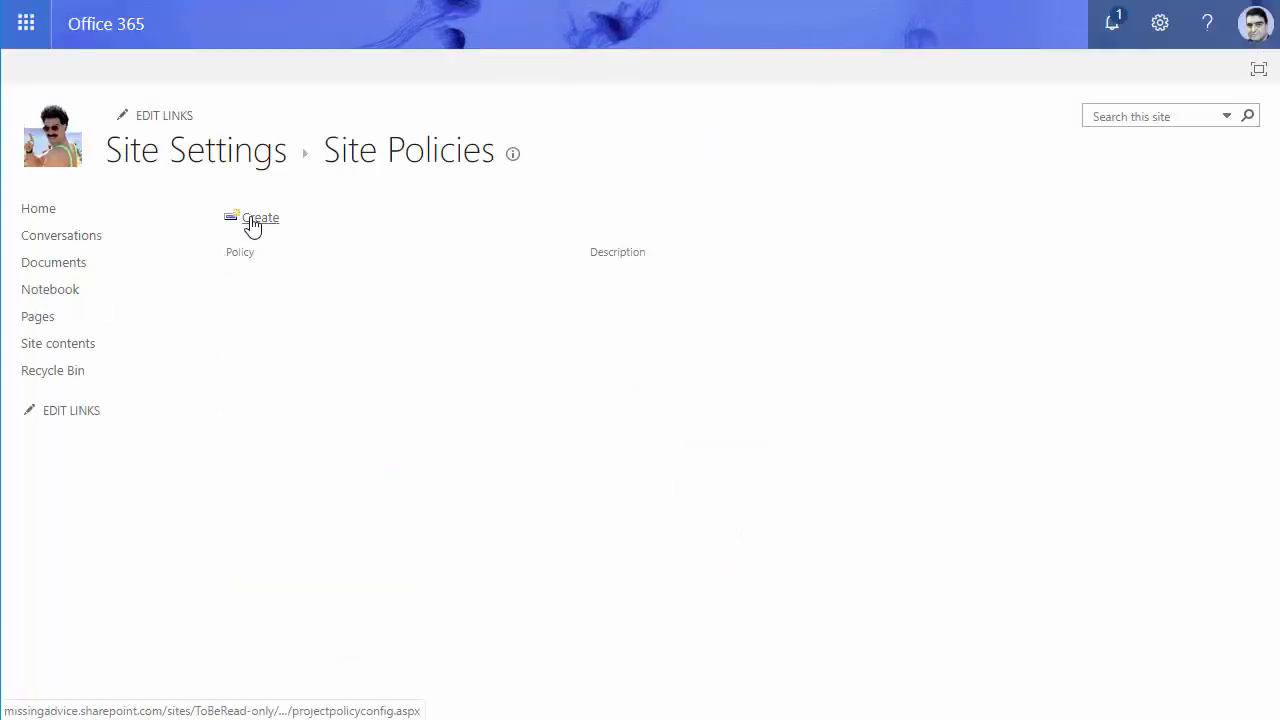
Step: Create a site policy named ReadOnly with 'read only when closed' ticked, not yet saved
left_click(260, 218)
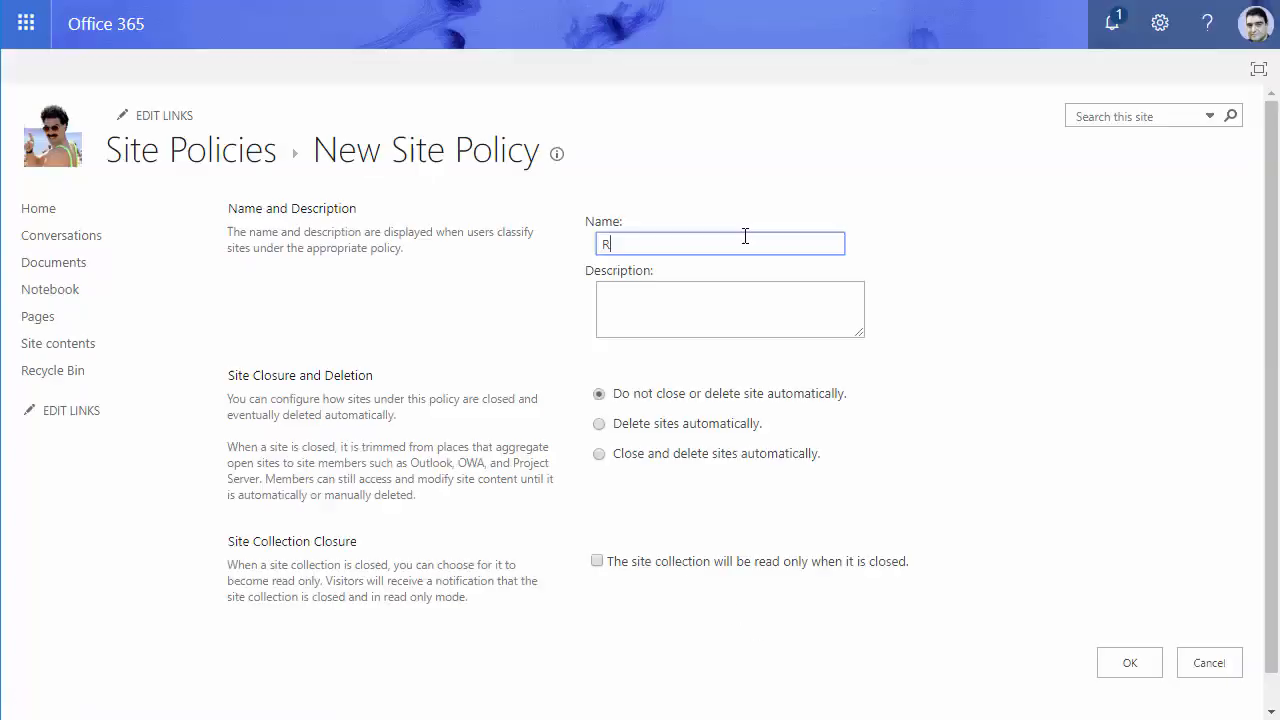
type("ReadOnly")
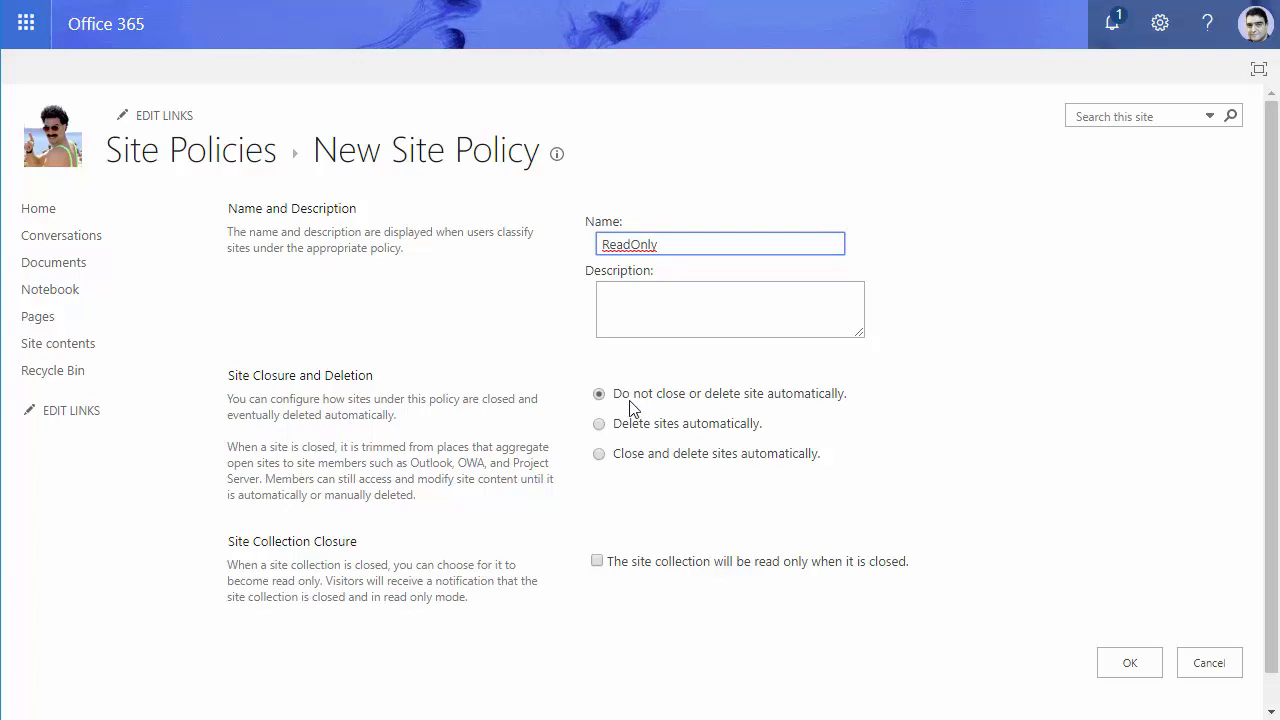
mouse_move(812, 408)
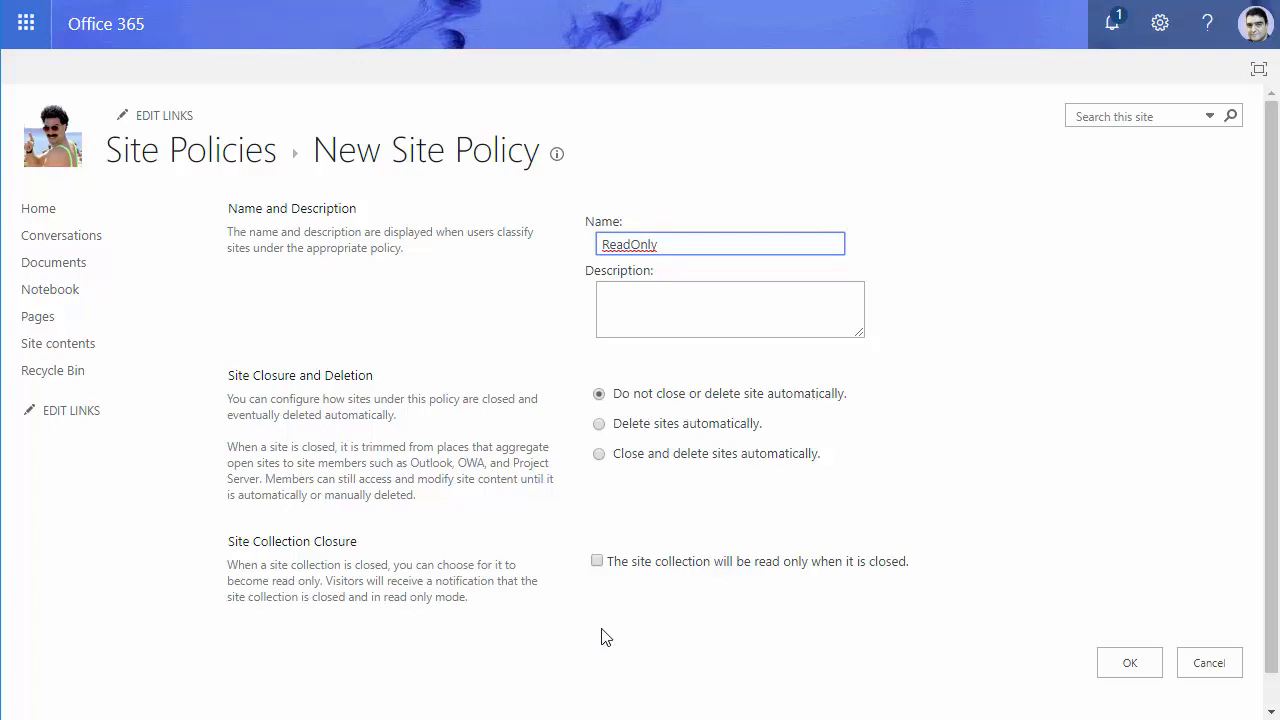
left_click(596, 560)
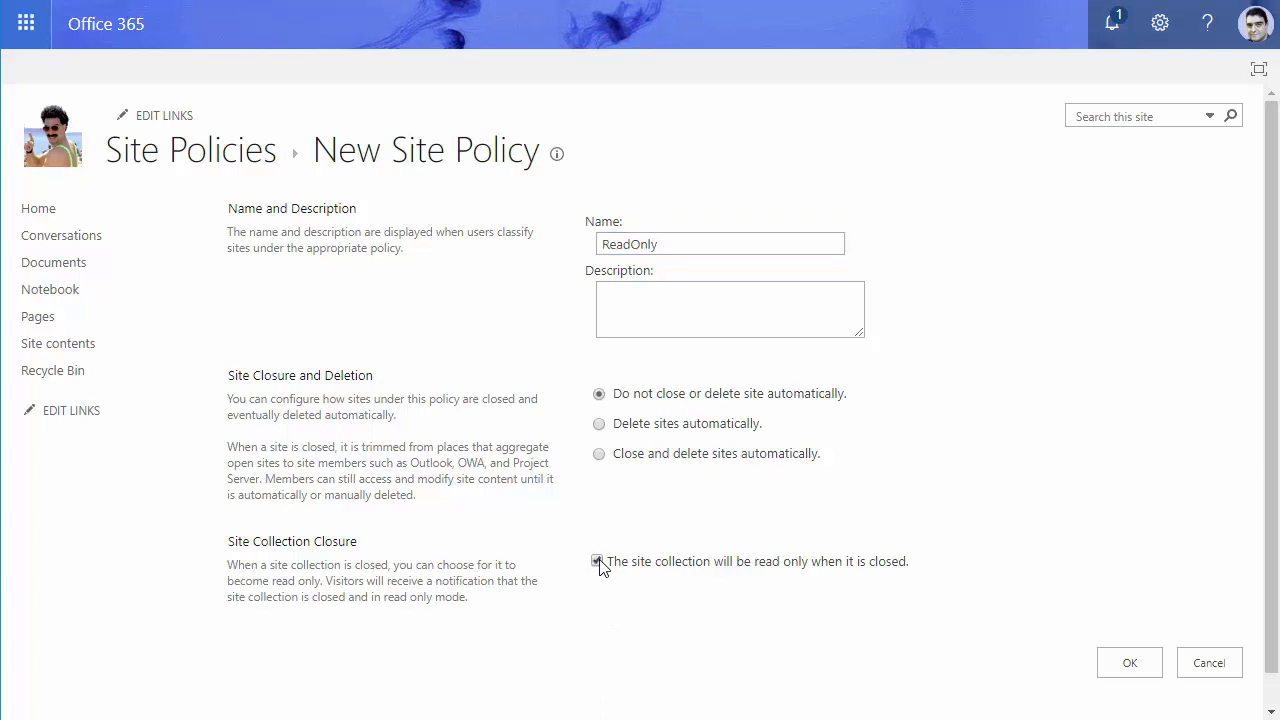
left_click(598, 560)
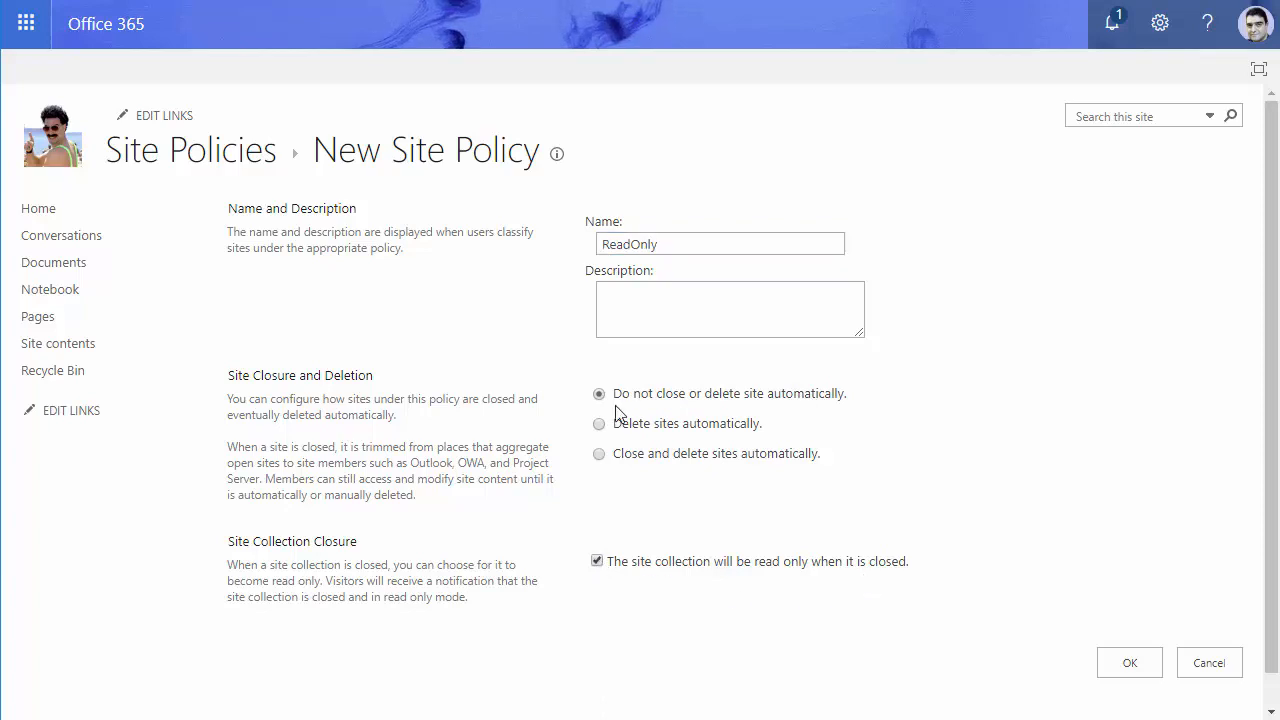
mouse_move(624, 548)
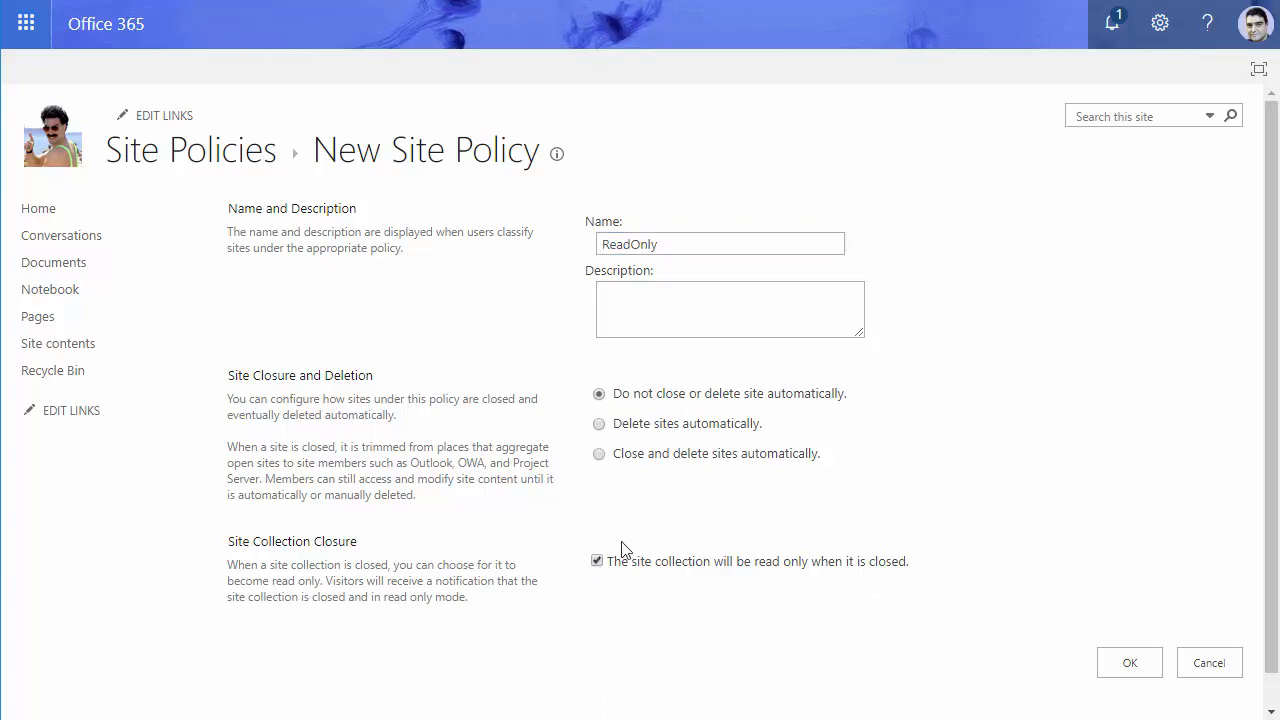
mouse_move(640, 418)
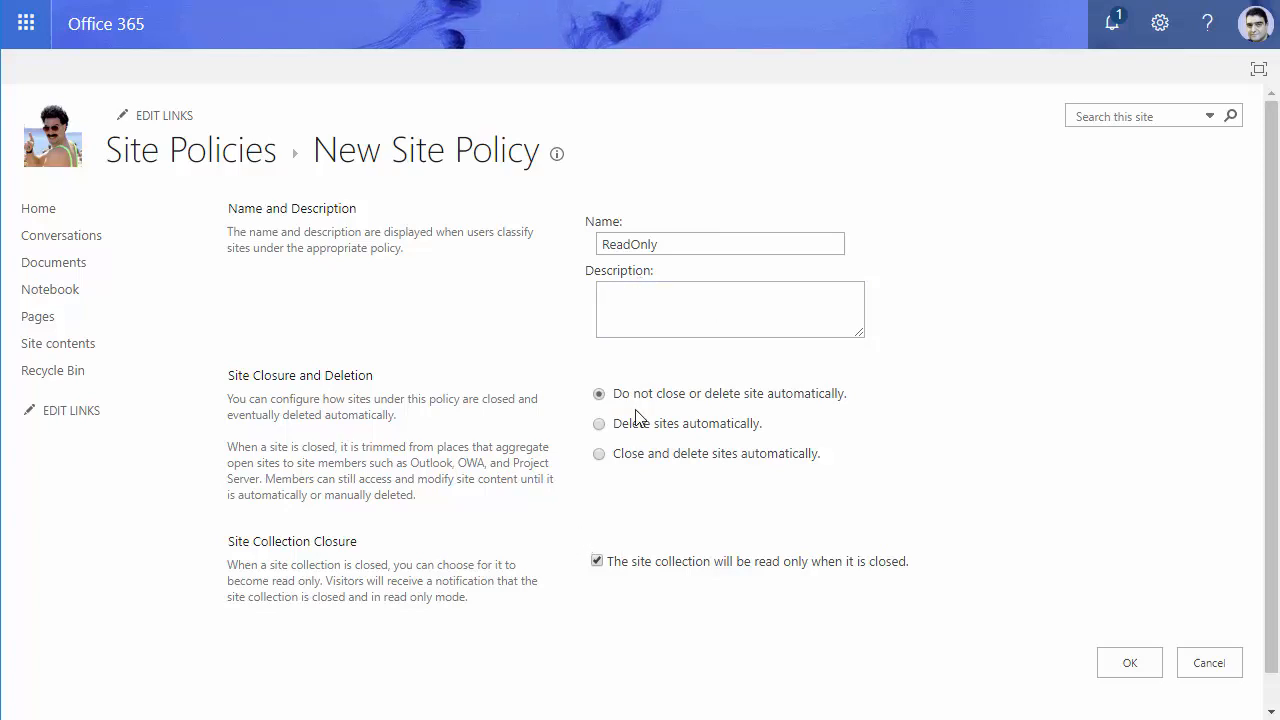
mouse_move(800, 414)
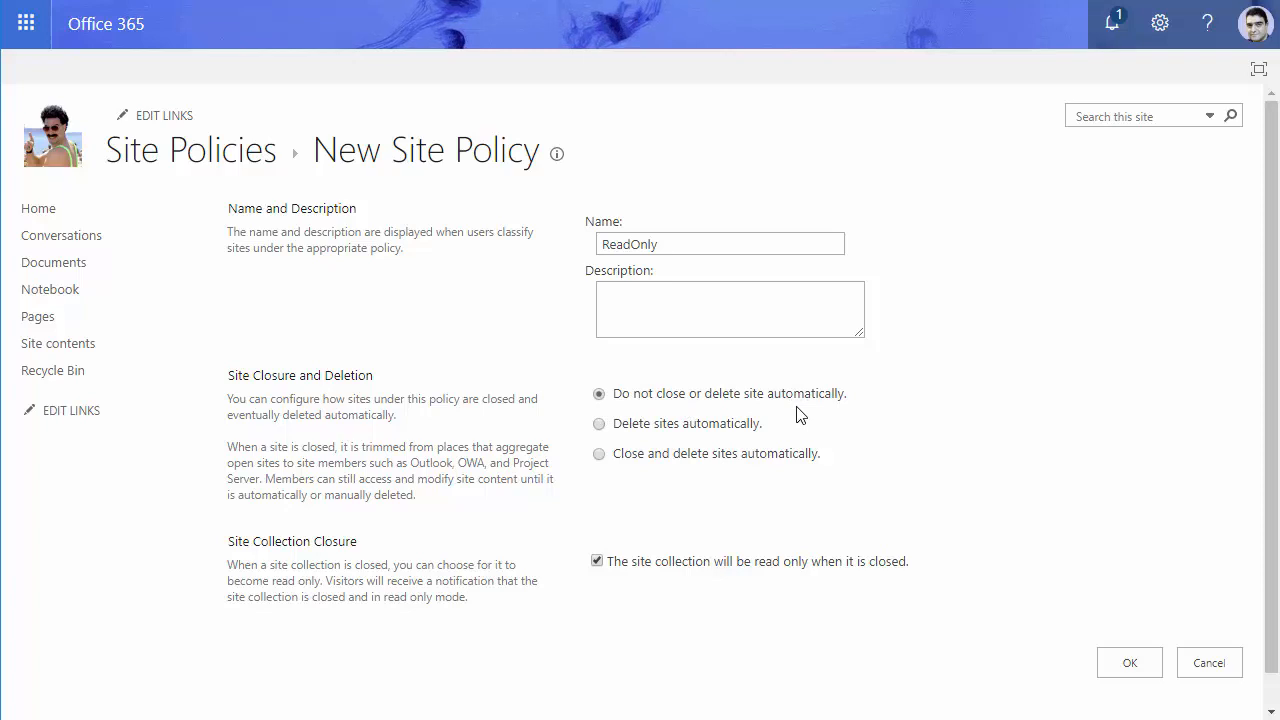
mouse_move(660, 606)
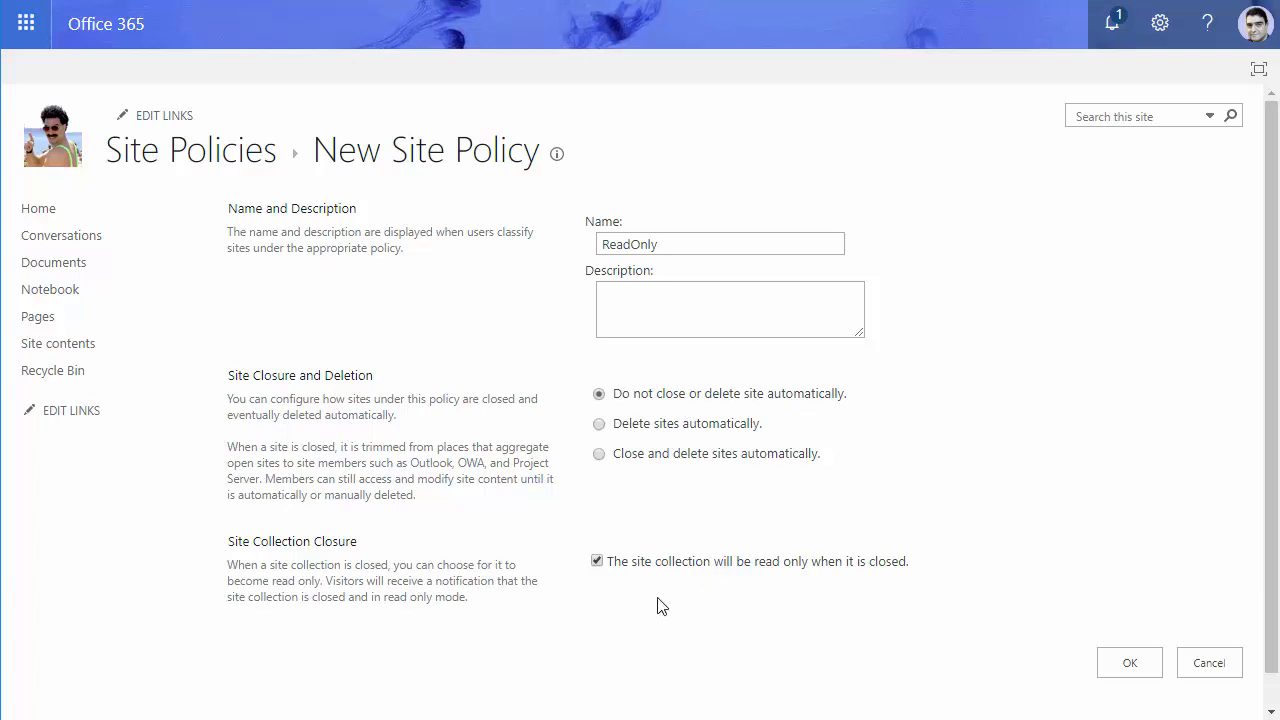
mouse_move(904, 584)
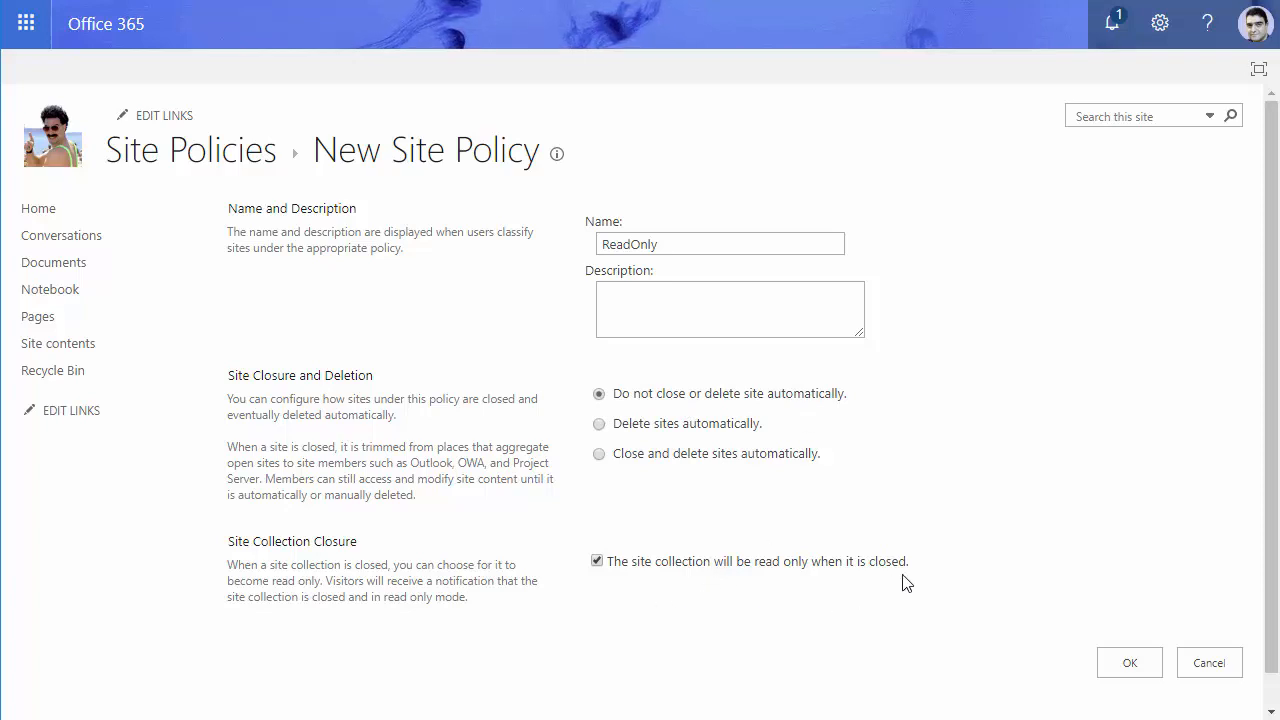
mouse_move(996, 588)
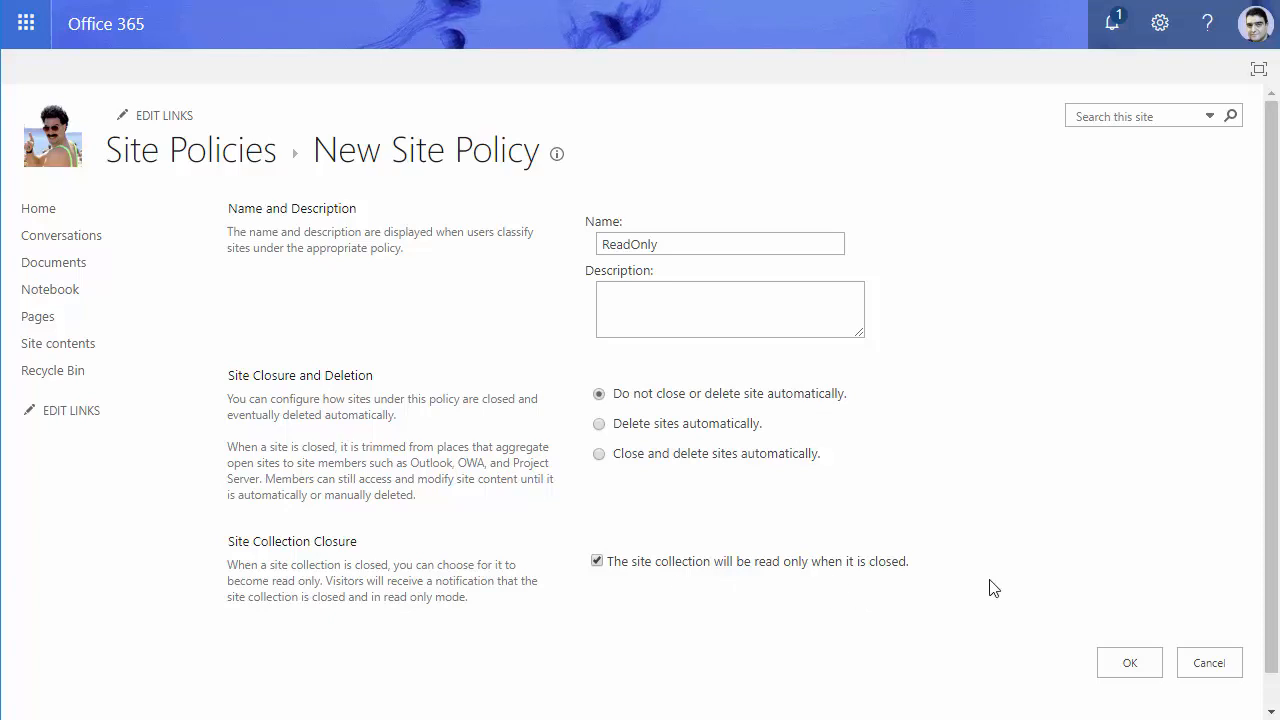
Step: Save the ReadOnly policy, review its read-only-on-closure setting, and return to the list
left_click(1128, 662)
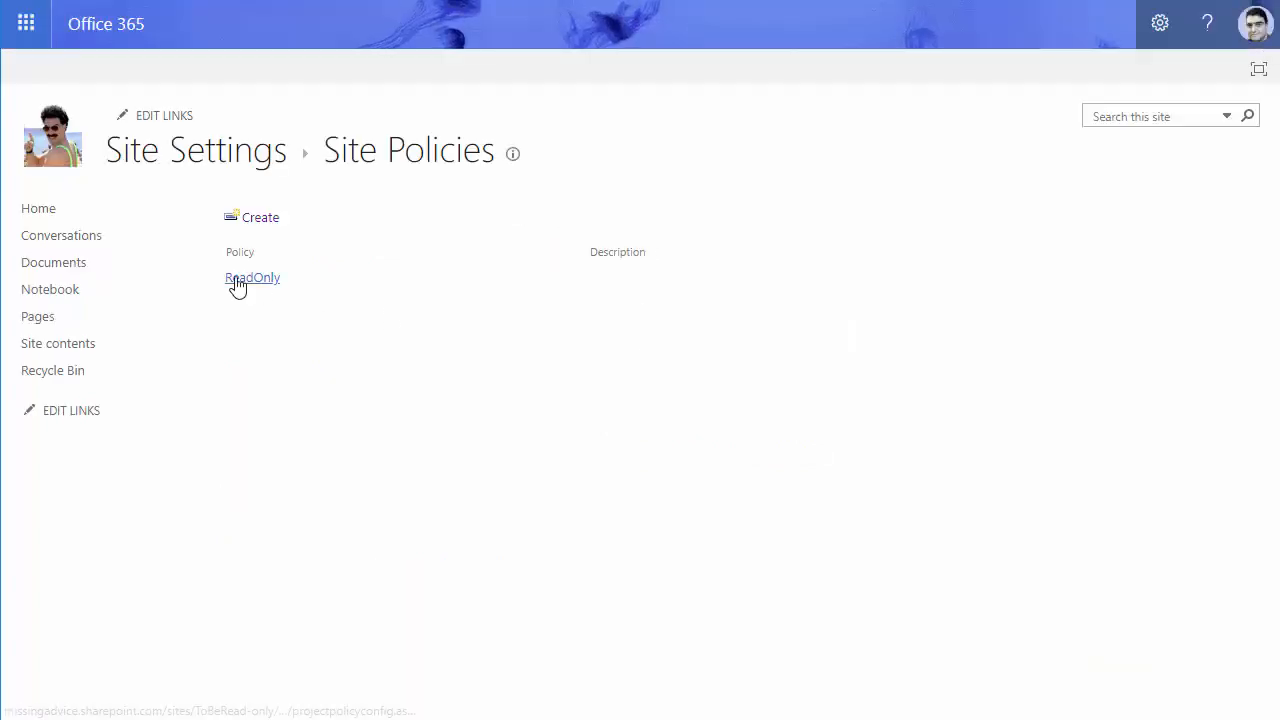
left_click(252, 276)
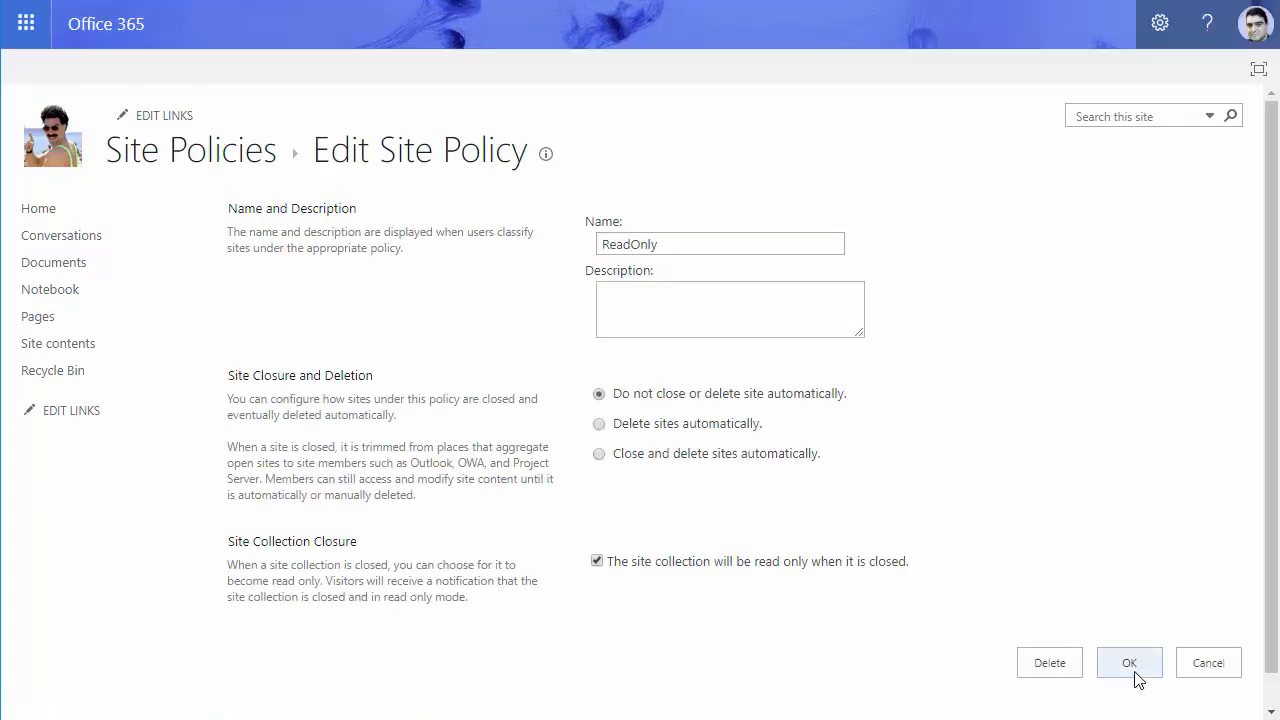
left_click(1128, 662)
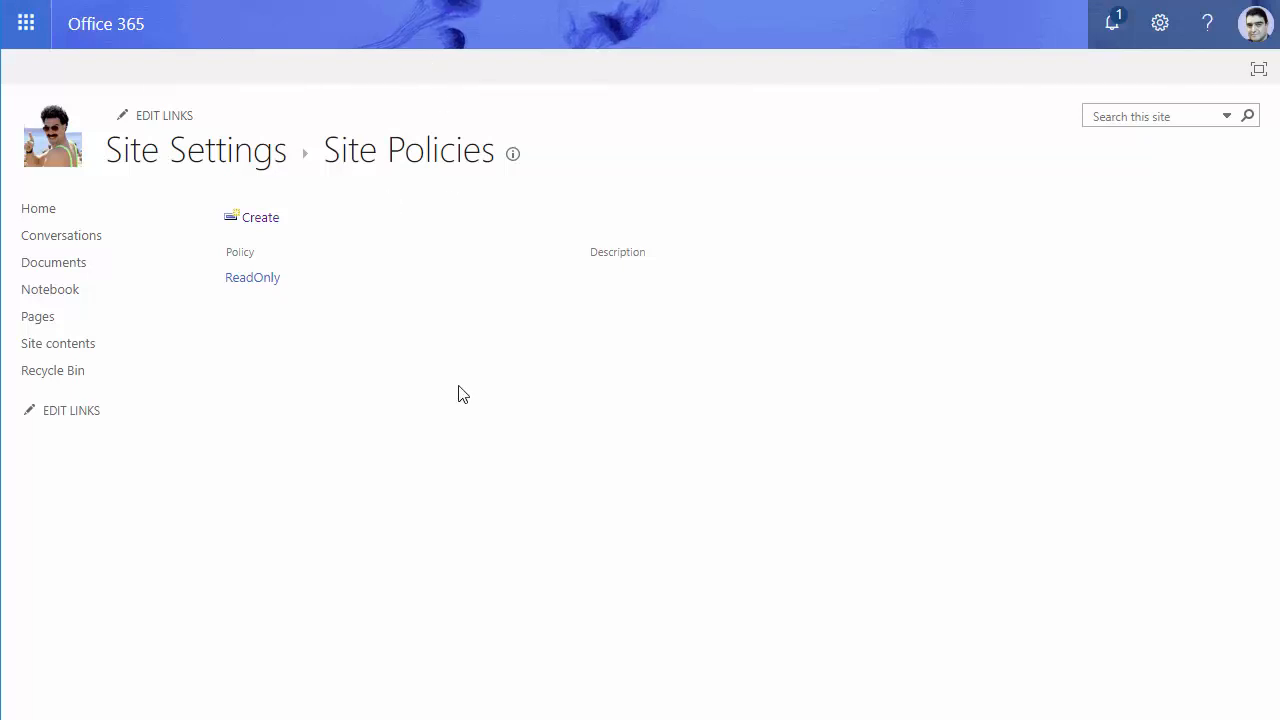
Step: Return to the full Site Settings page from the gear menu
left_click(1160, 22)
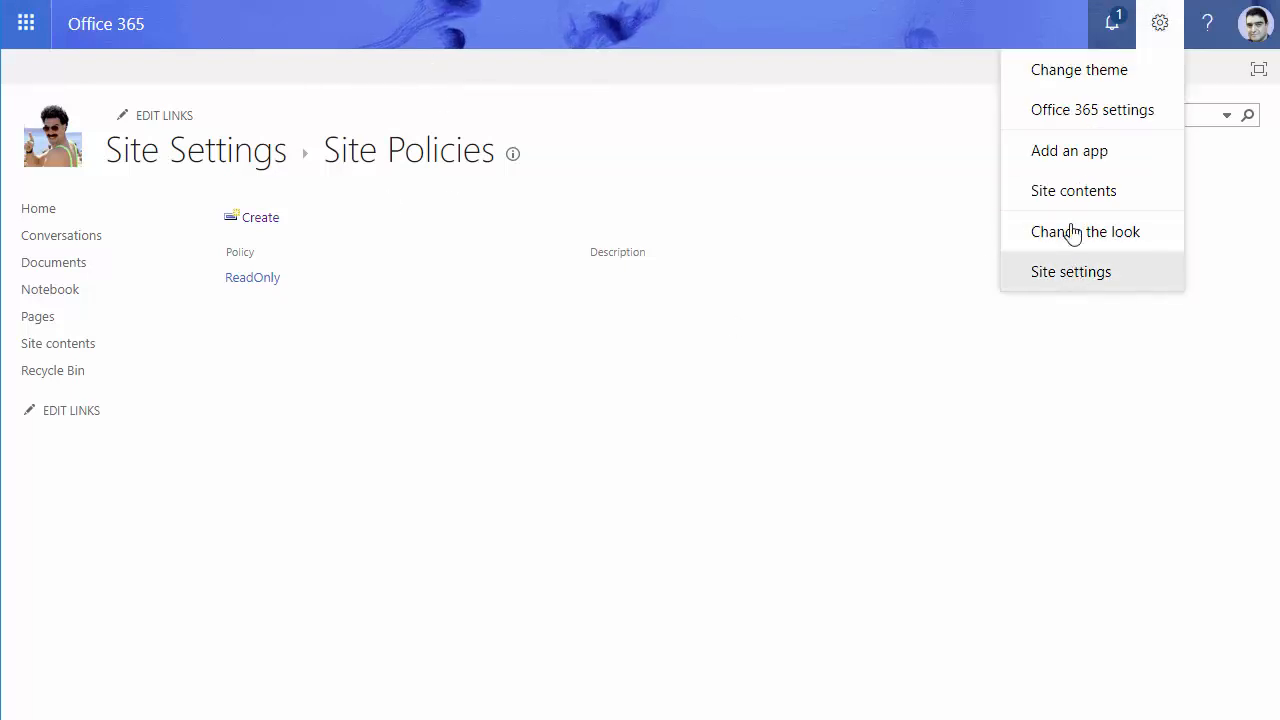
left_click(1072, 272)
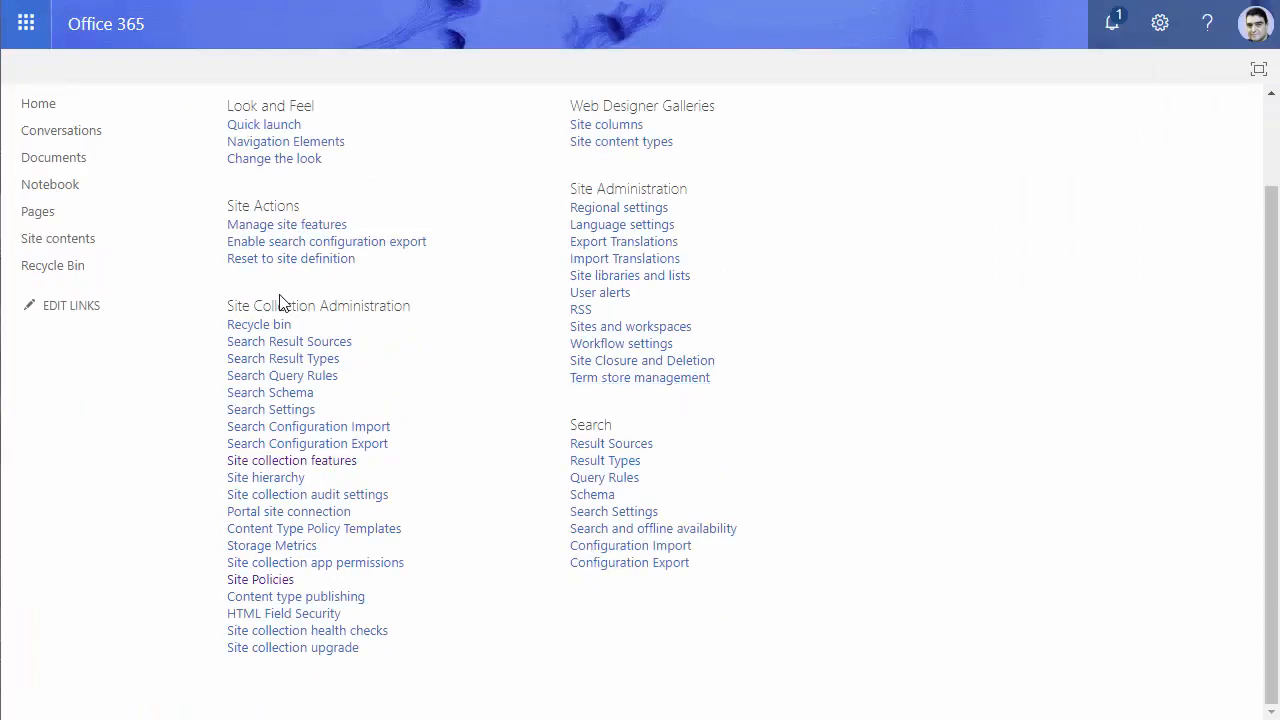
mouse_move(658, 292)
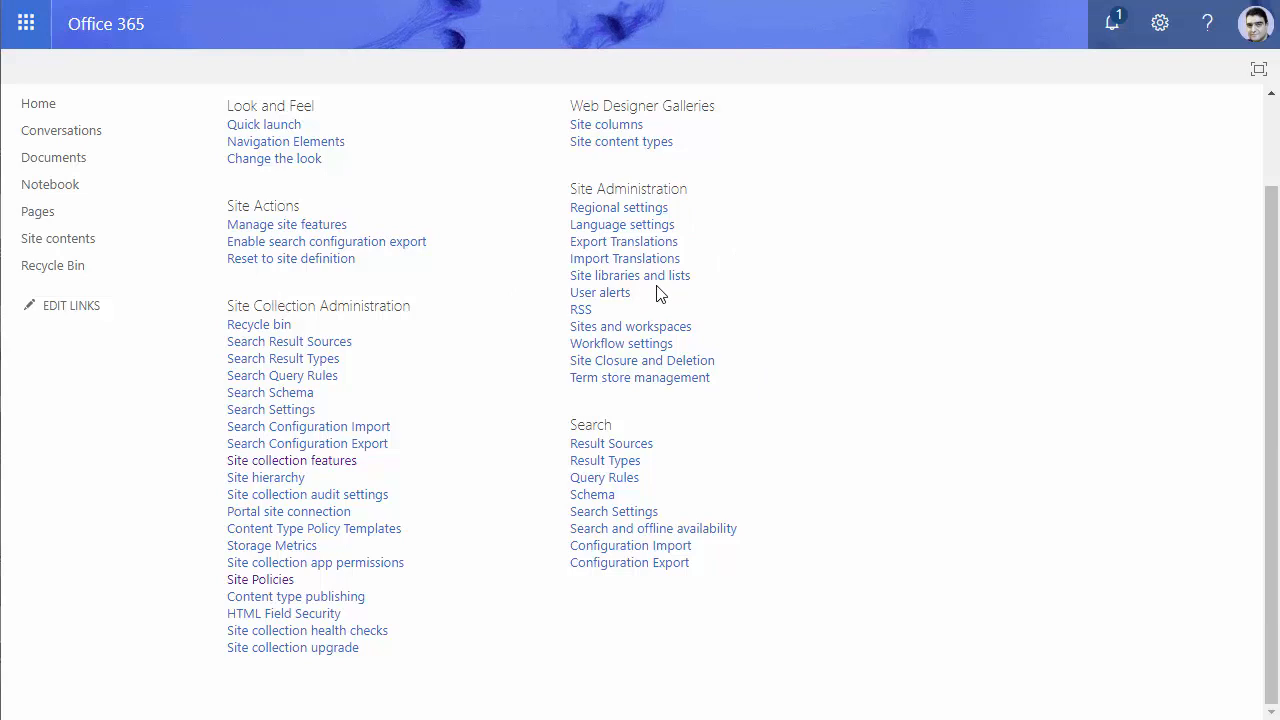
mouse_move(642, 360)
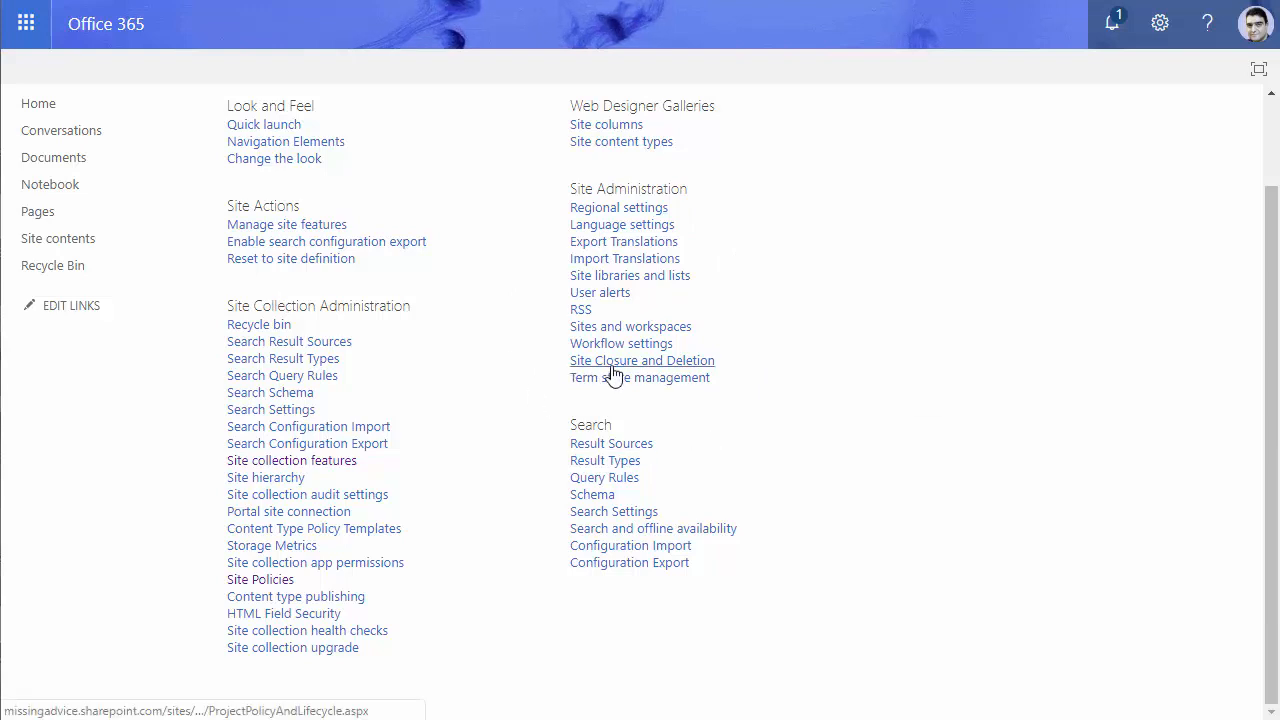
mouse_move(640, 376)
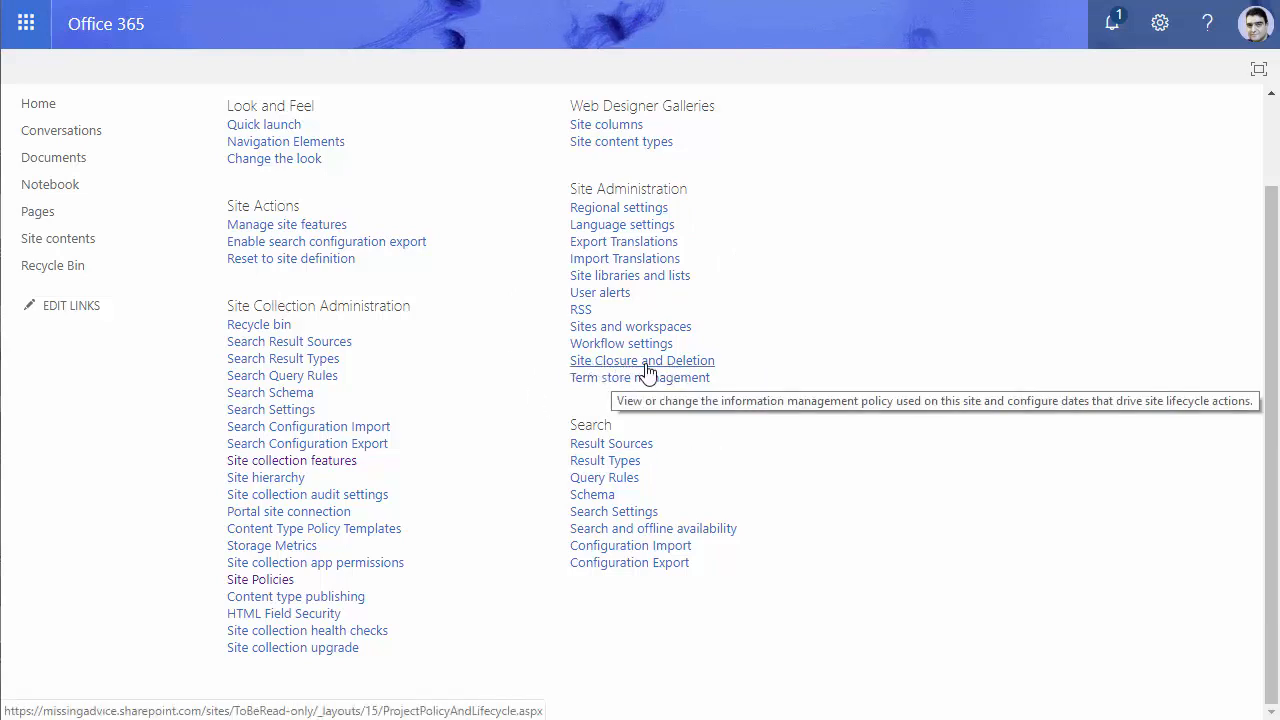
Step: In Site Closure and Deletion, set the site policy to ReadOnly and save
left_click(642, 360)
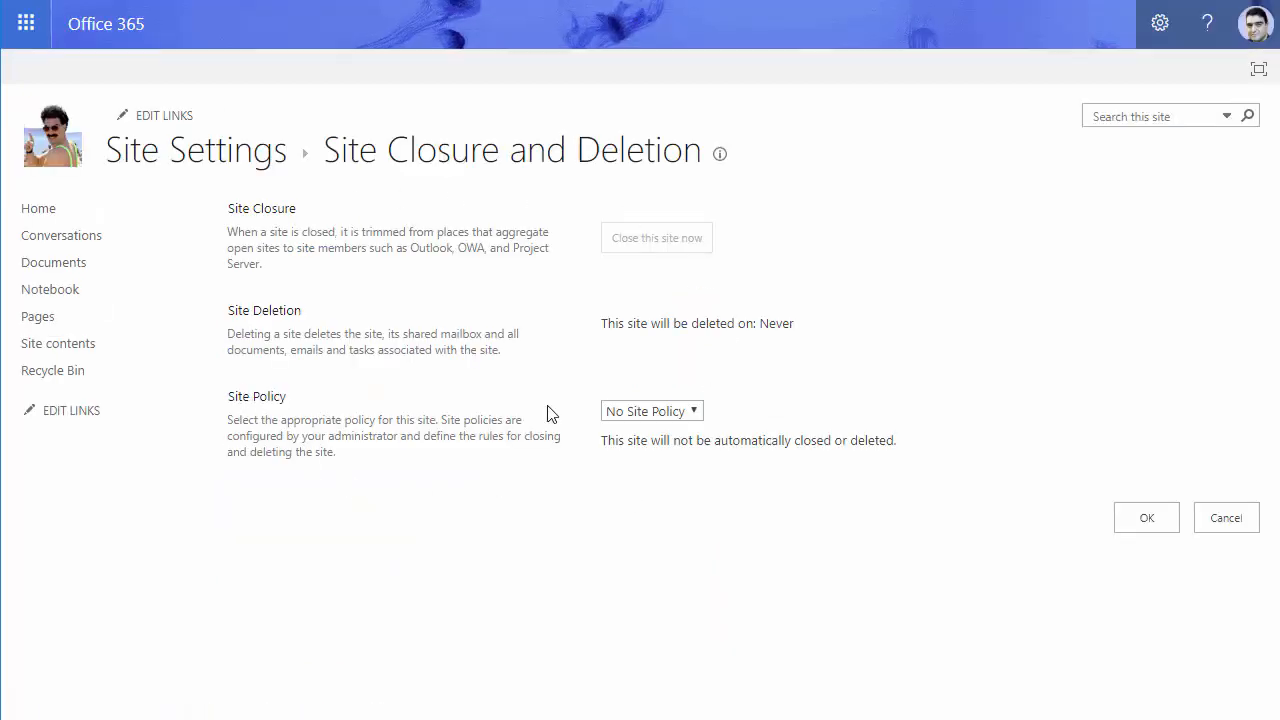
left_click(652, 410)
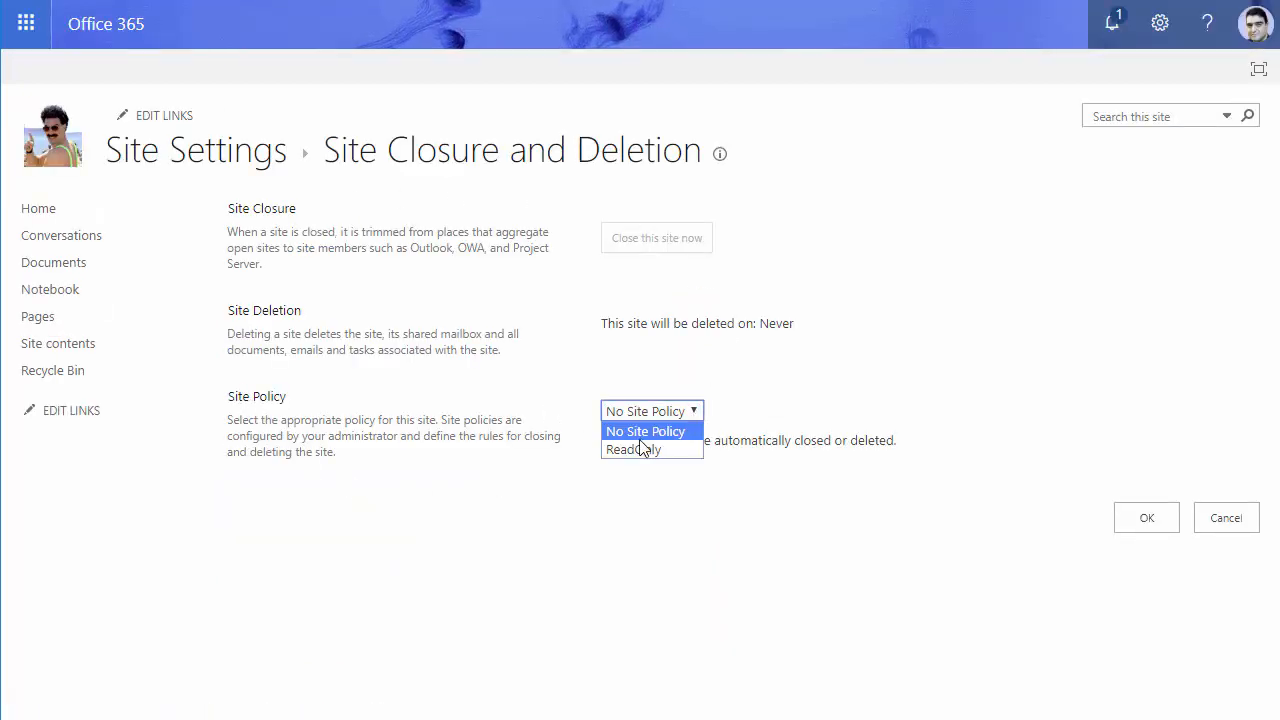
mouse_move(632, 448)
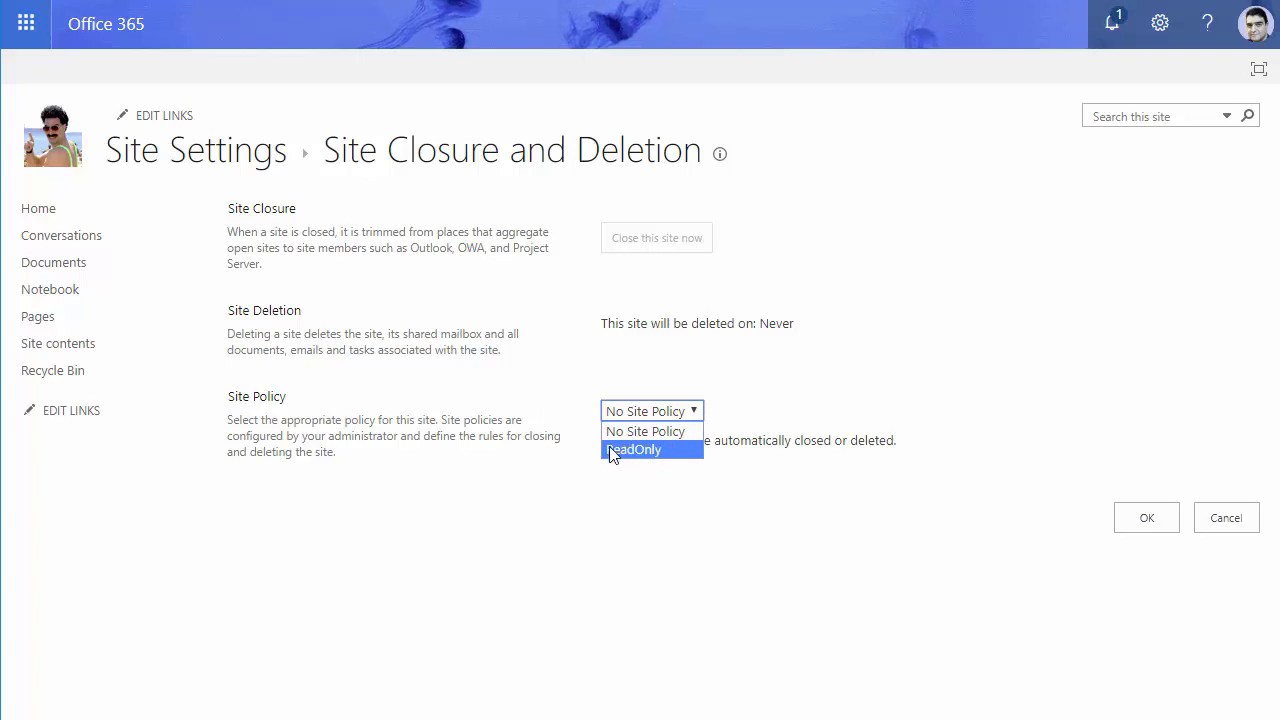
mouse_move(680, 462)
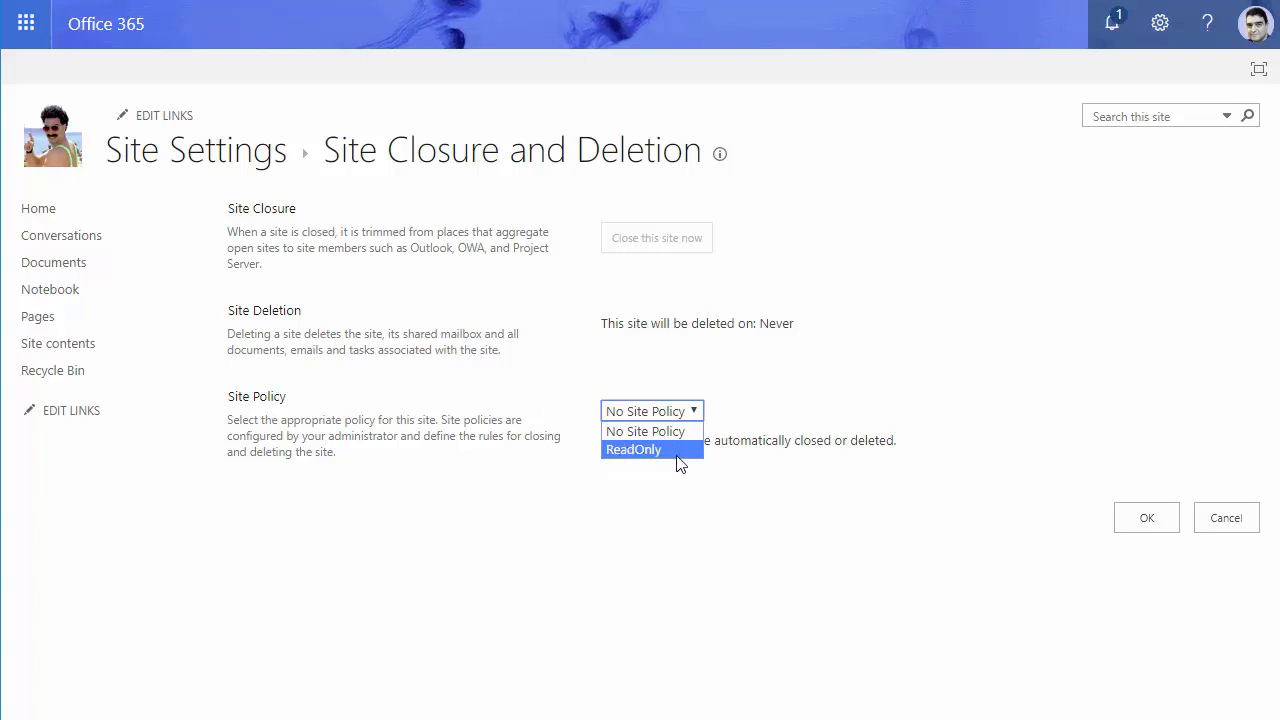
mouse_move(628, 458)
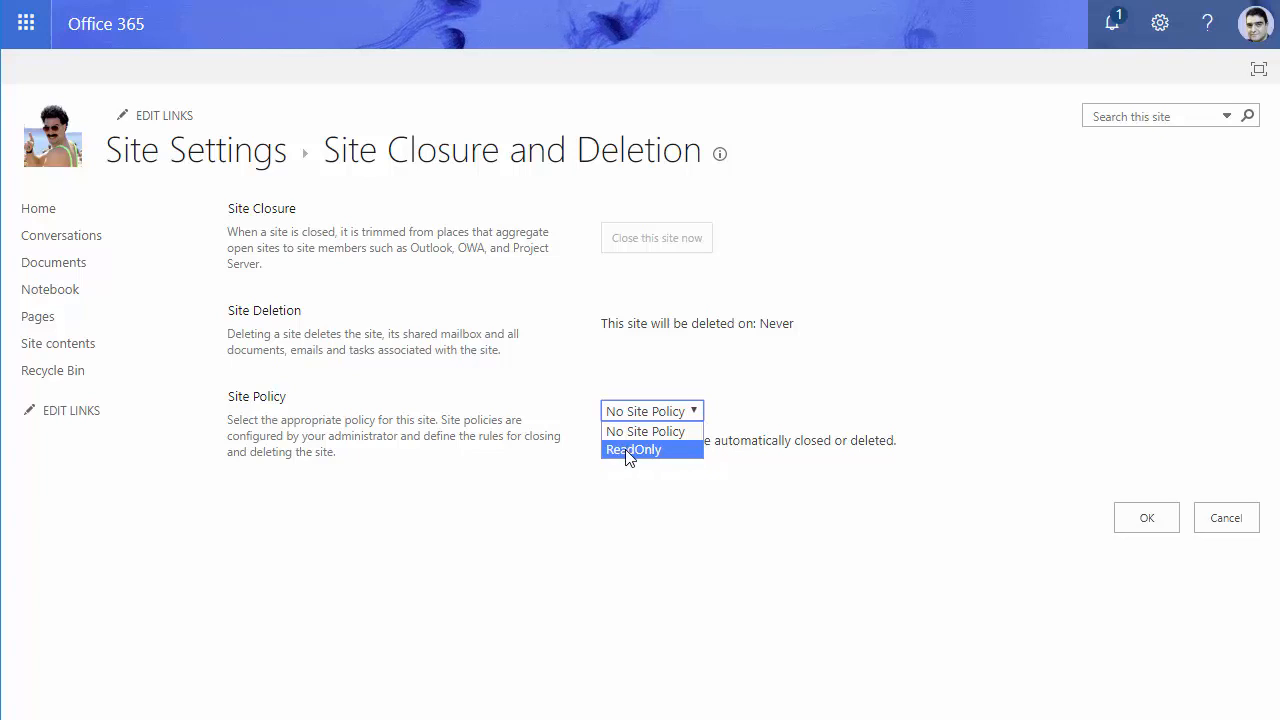
left_click(632, 448)
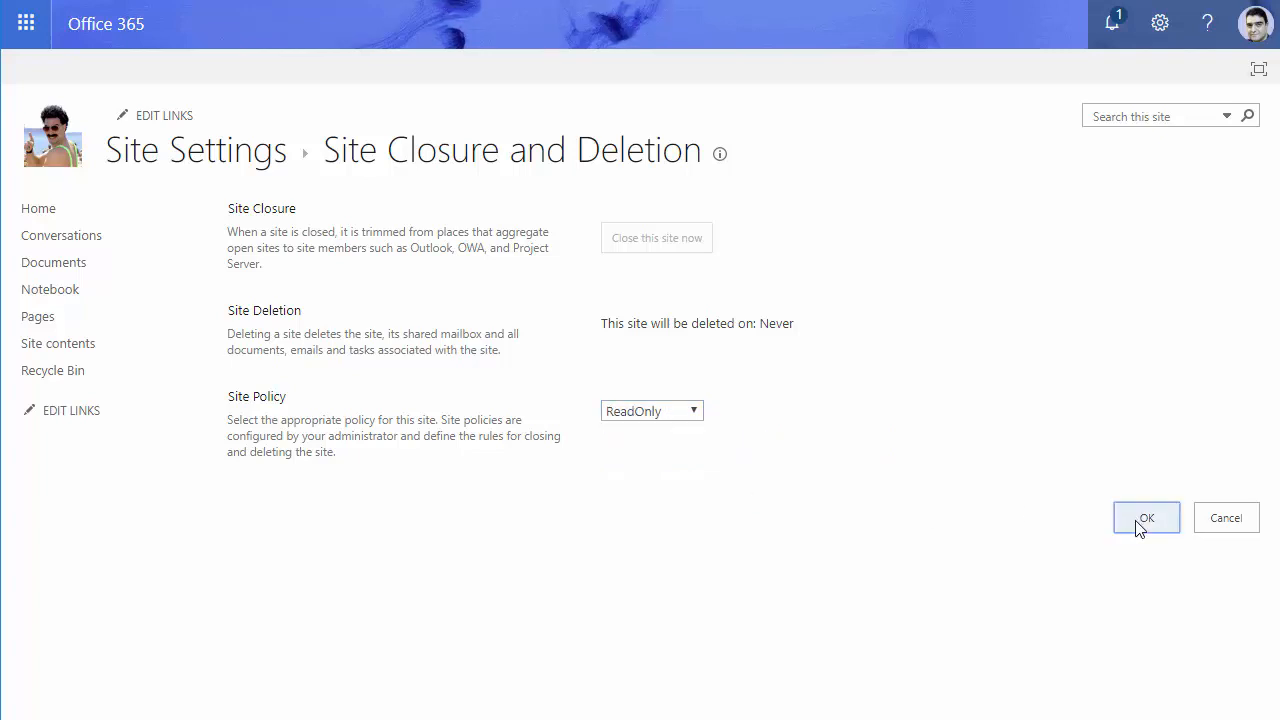
left_click(1146, 516)
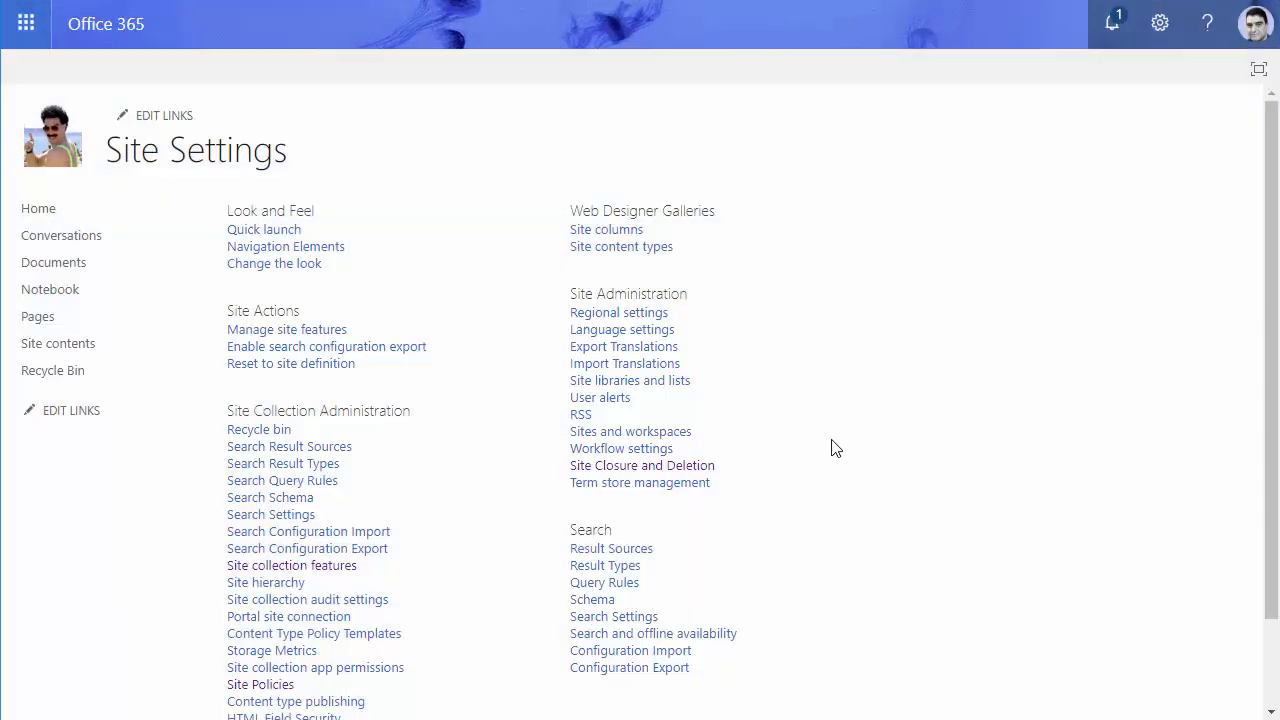
Step: Close the To Be Read-only site immediately from Site Closure and Deletion
left_click(642, 464)
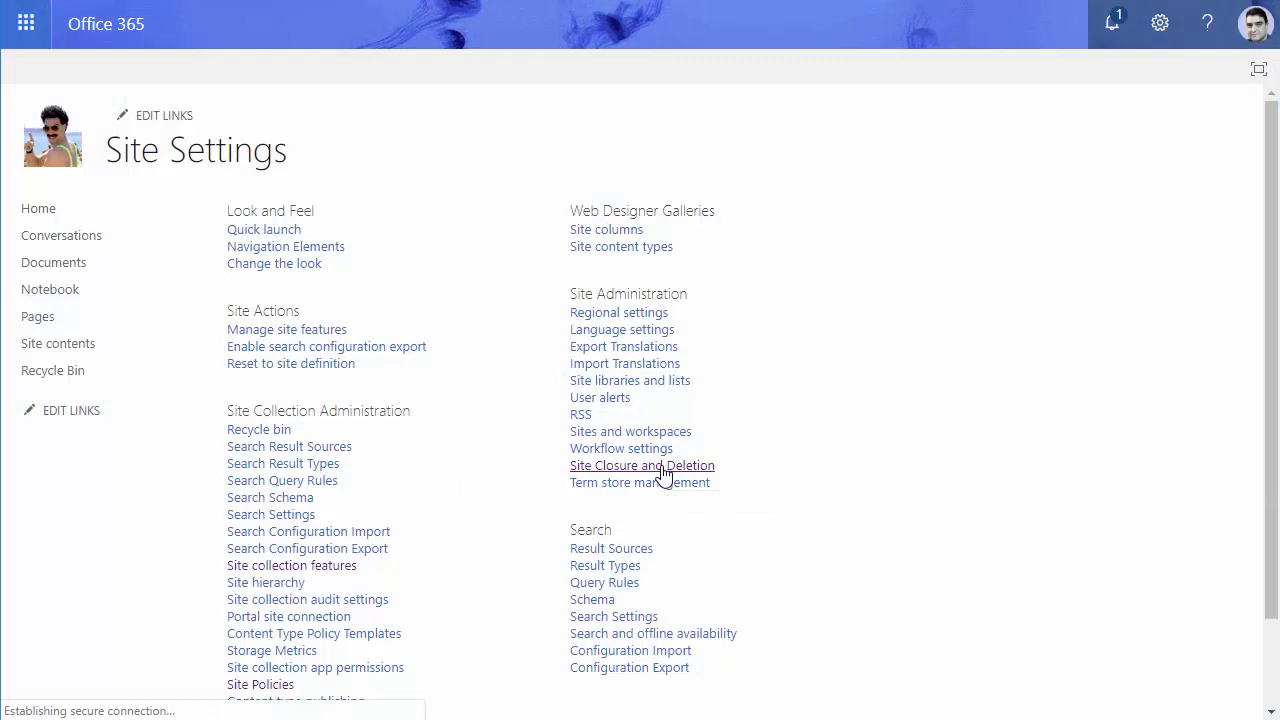
left_click(642, 464)
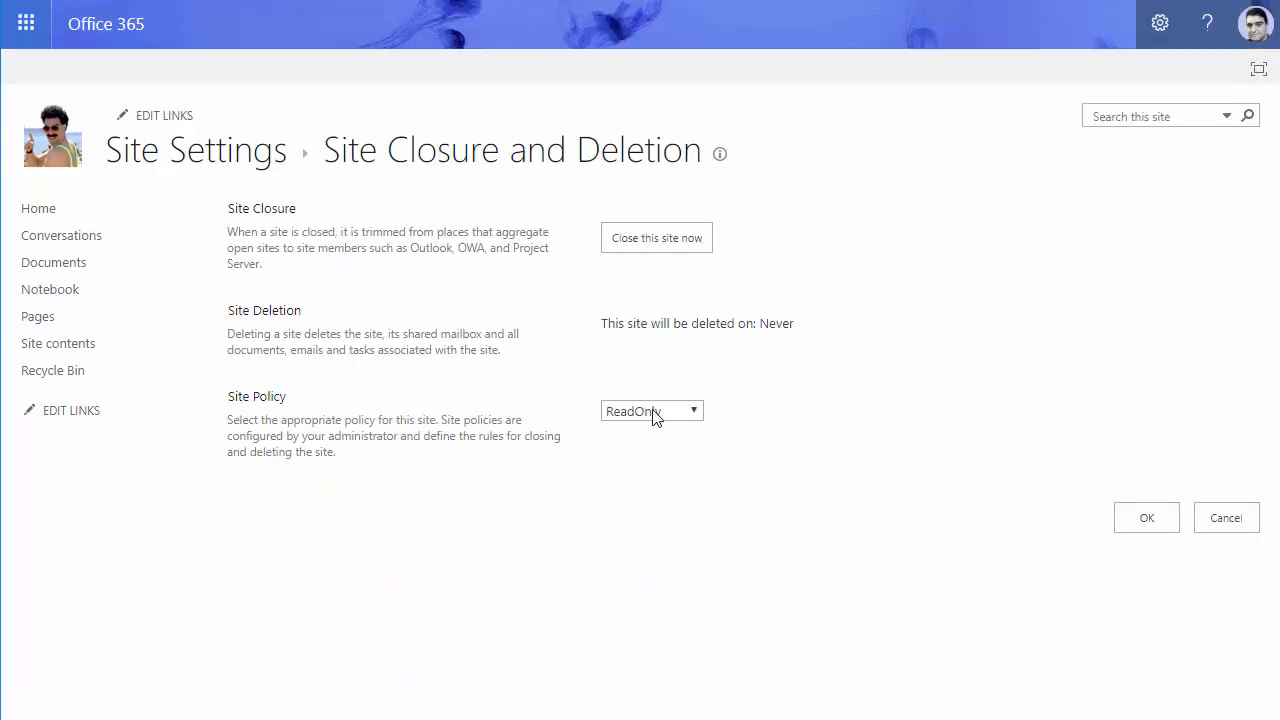
mouse_move(656, 238)
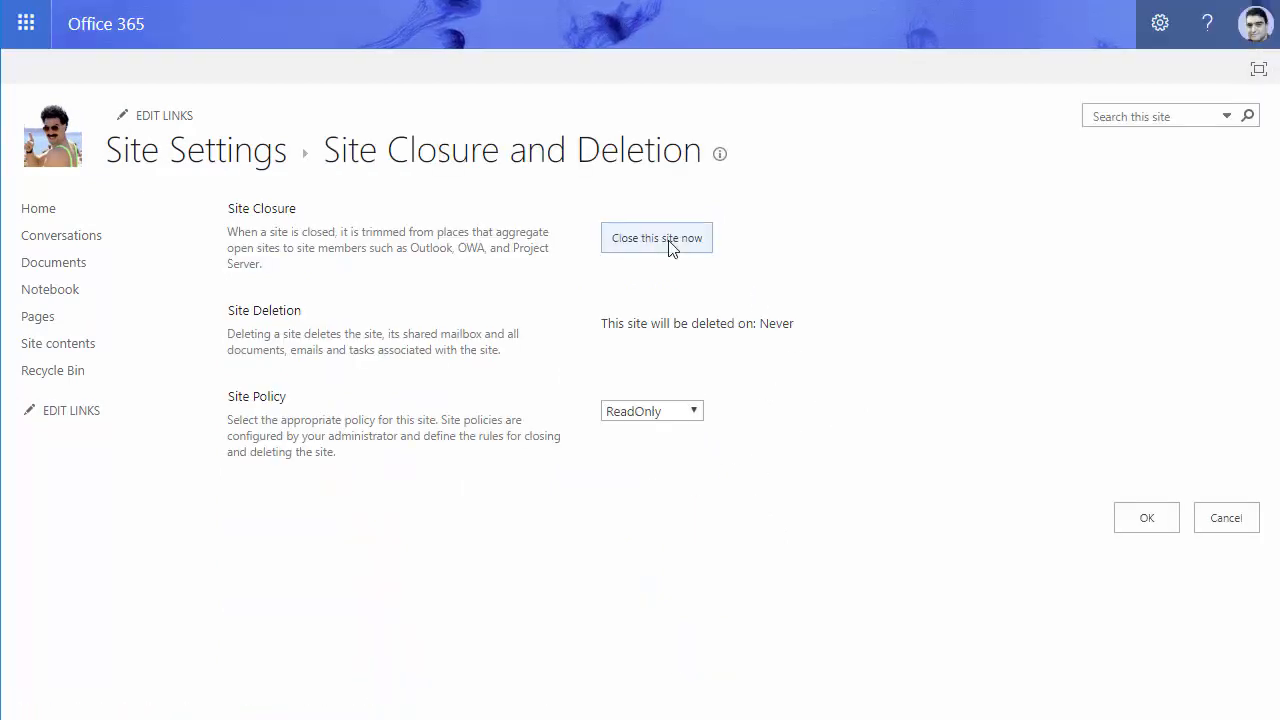
left_click(656, 238)
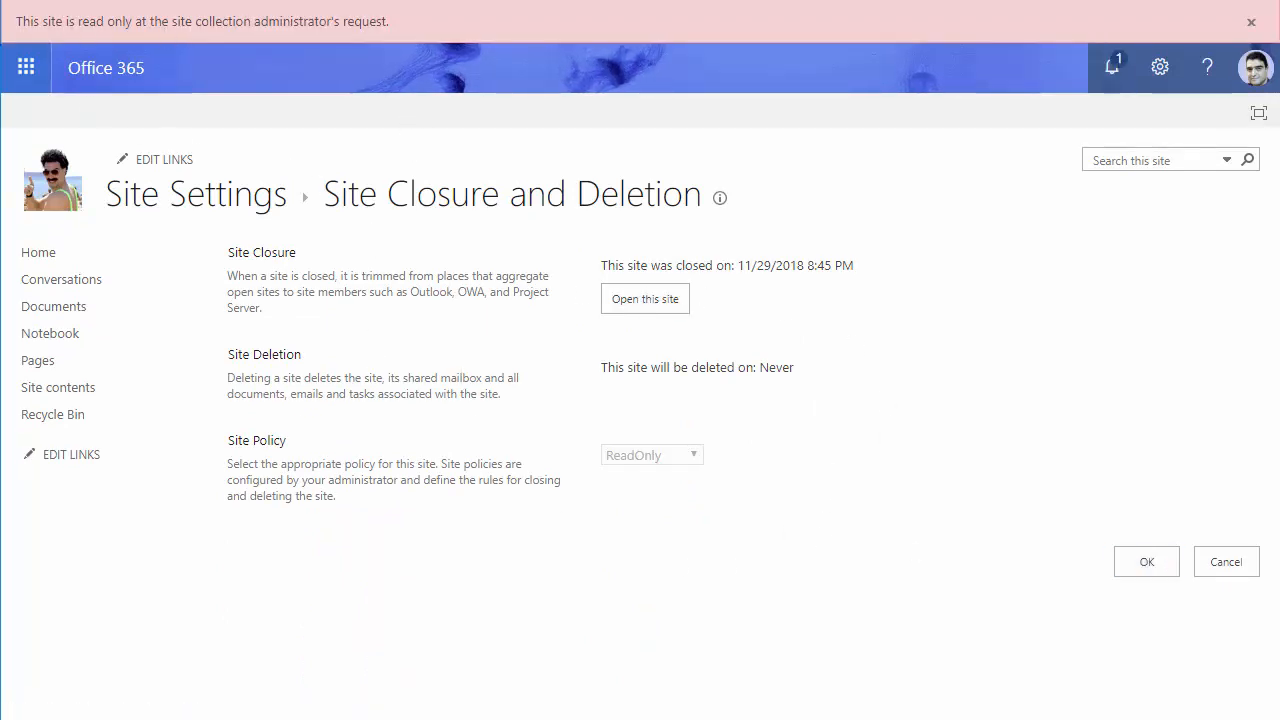
mouse_move(252, 36)
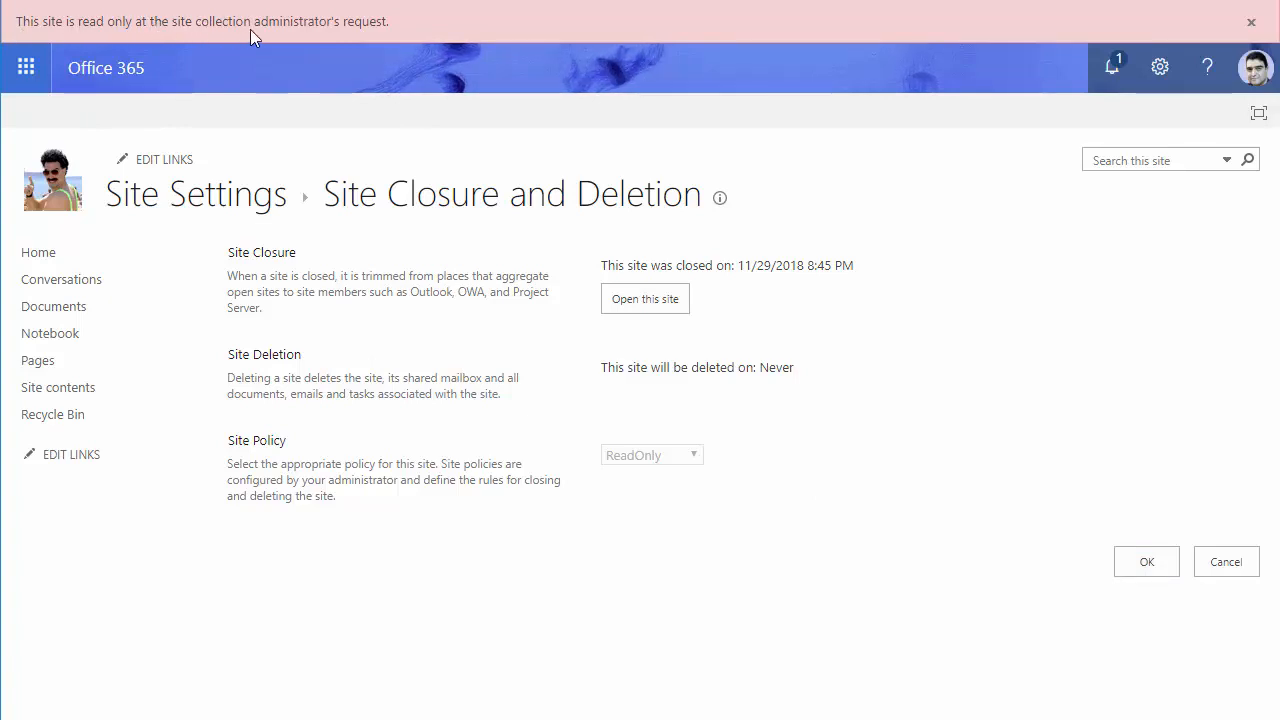
mouse_move(208, 270)
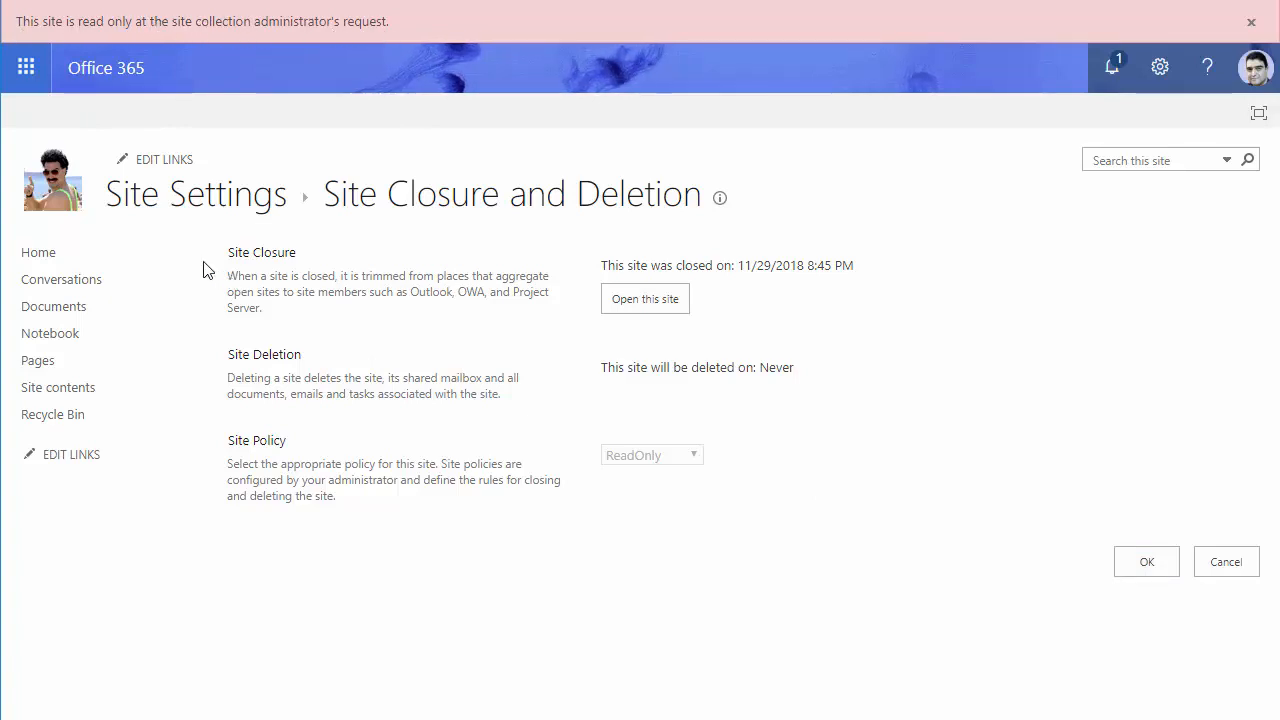
mouse_move(52, 180)
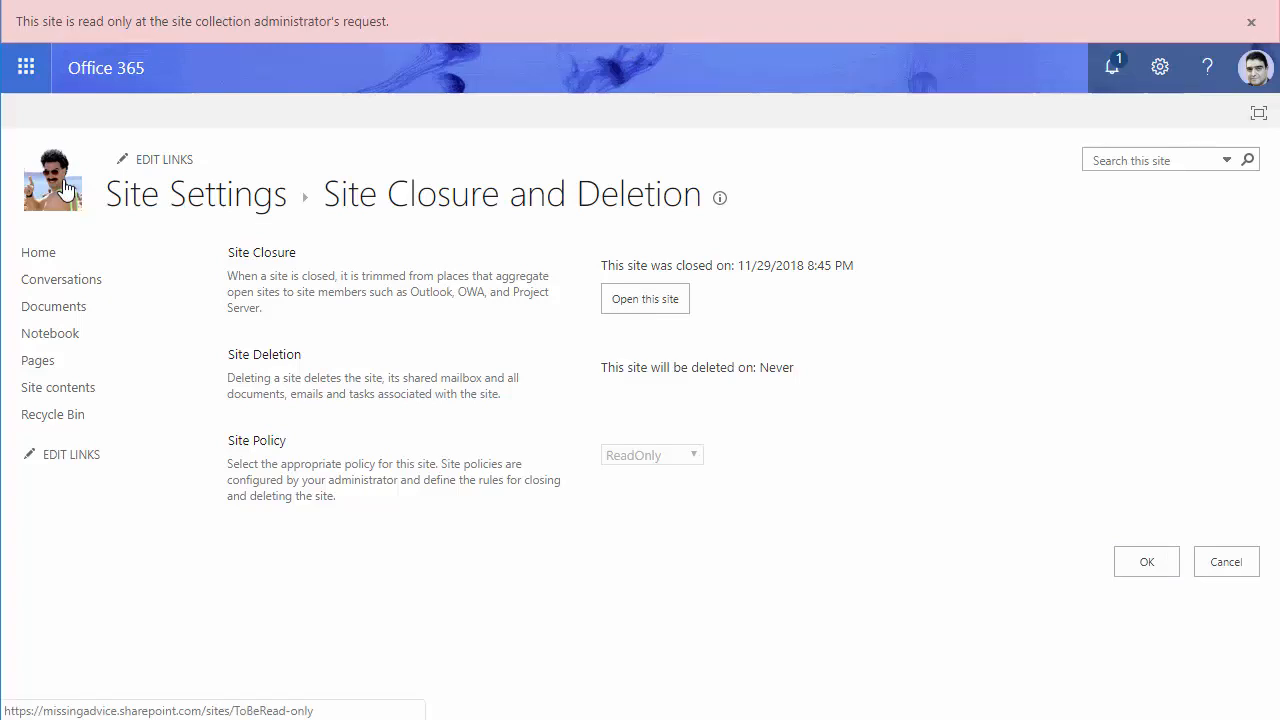
Step: Go to the site home, its Documents library, and open Test file.docx in Word Online
left_click(644, 298)
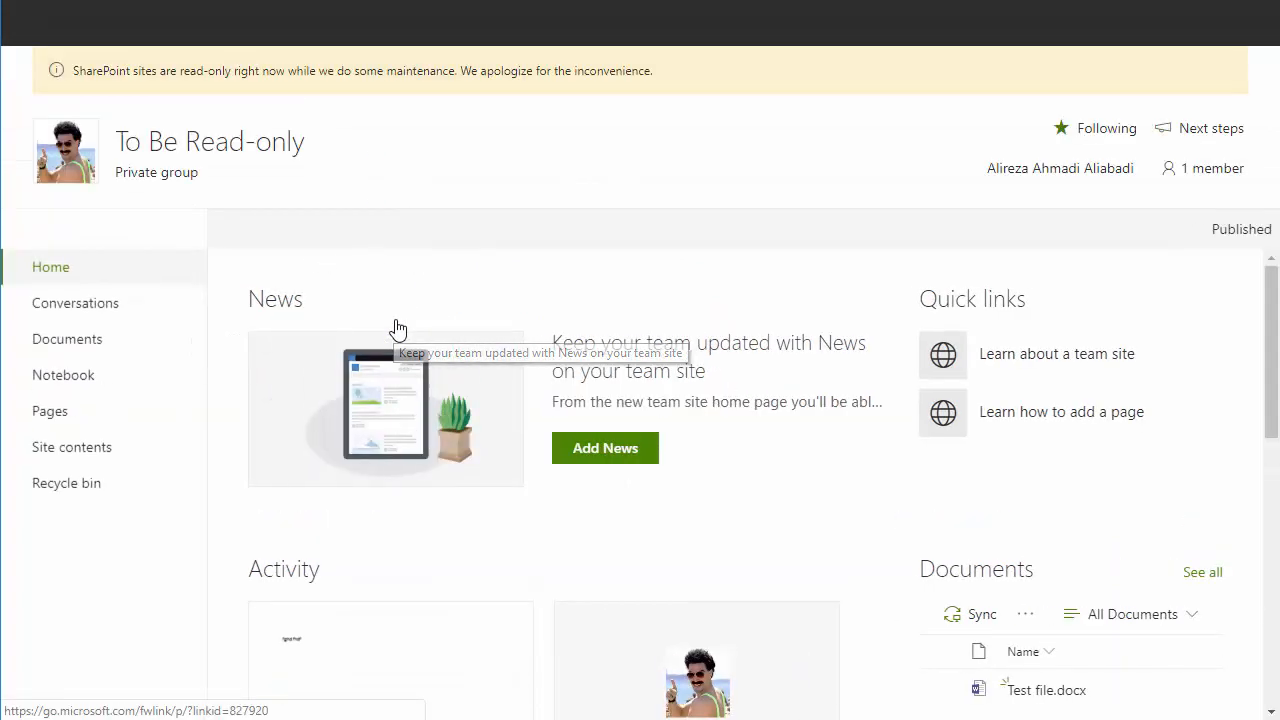
left_click(68, 340)
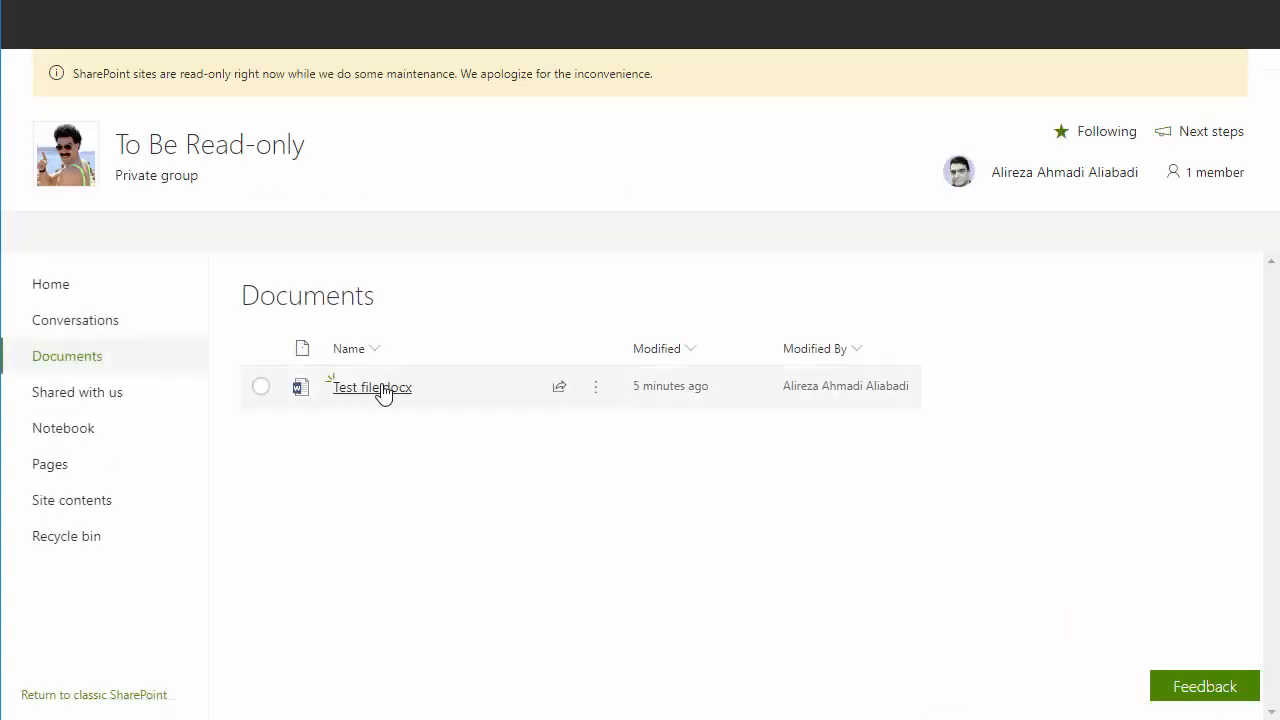
left_click(372, 388)
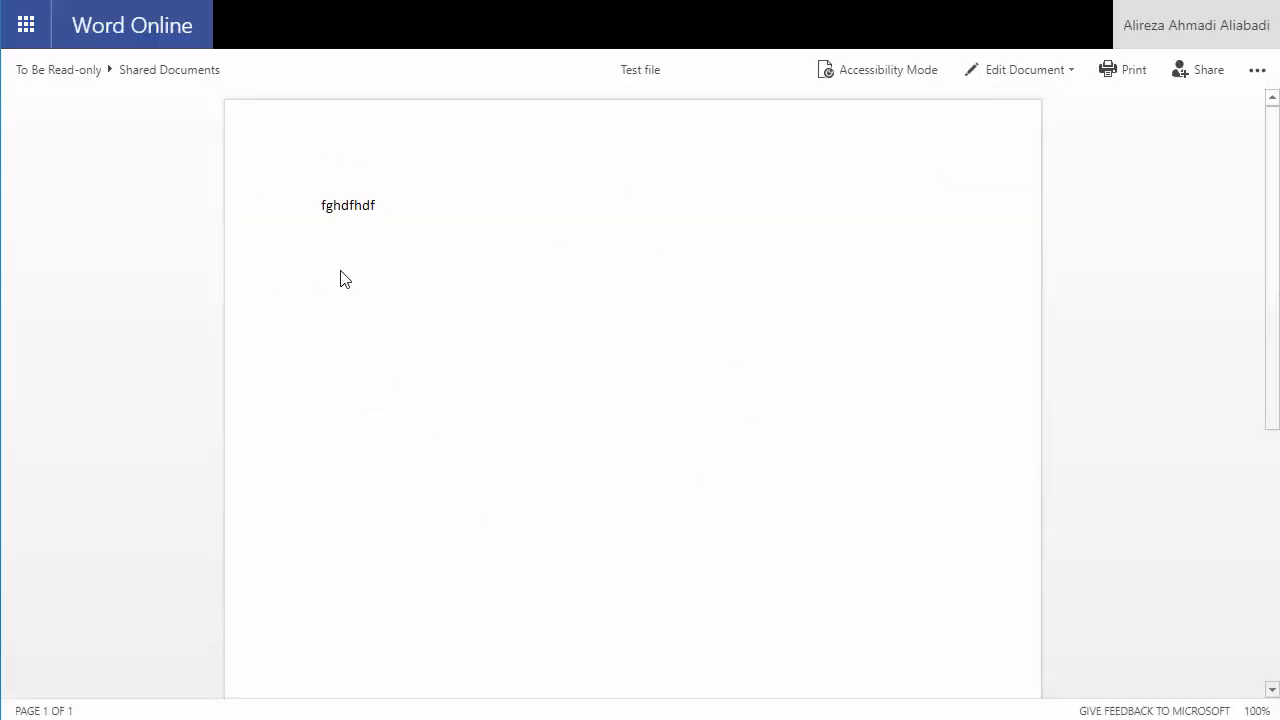
mouse_move(424, 218)
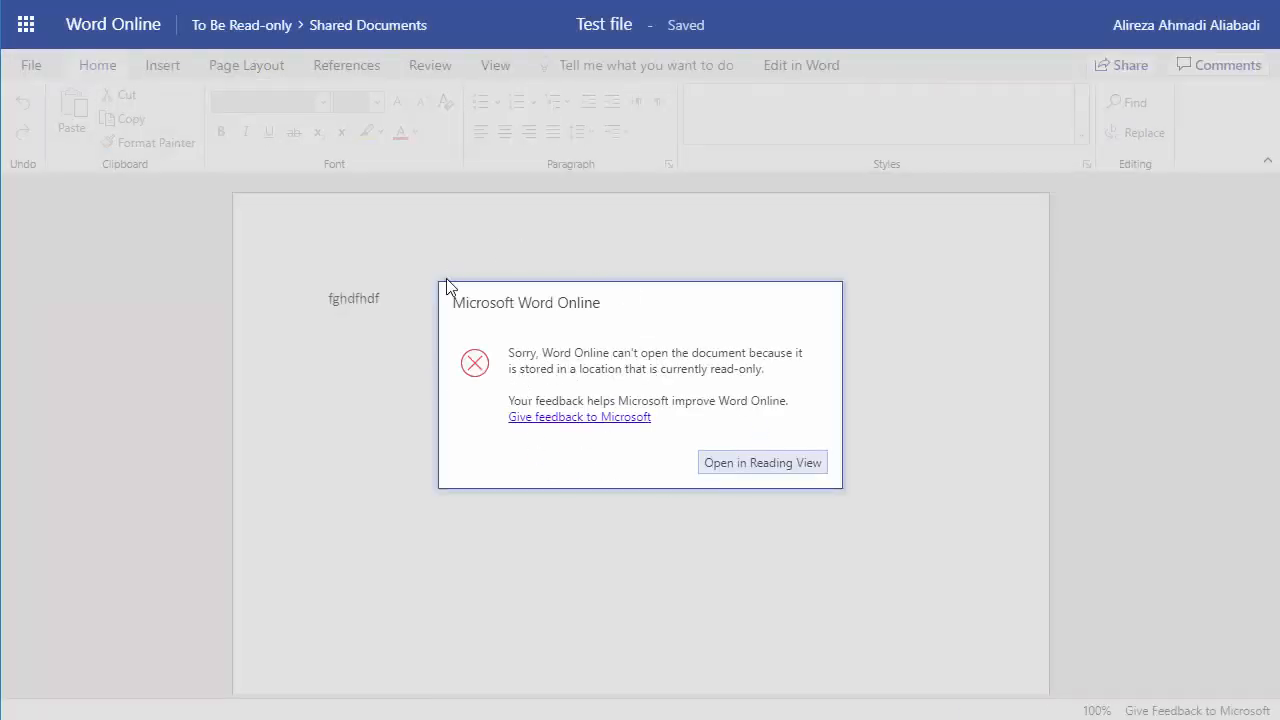
mouse_move(764, 264)
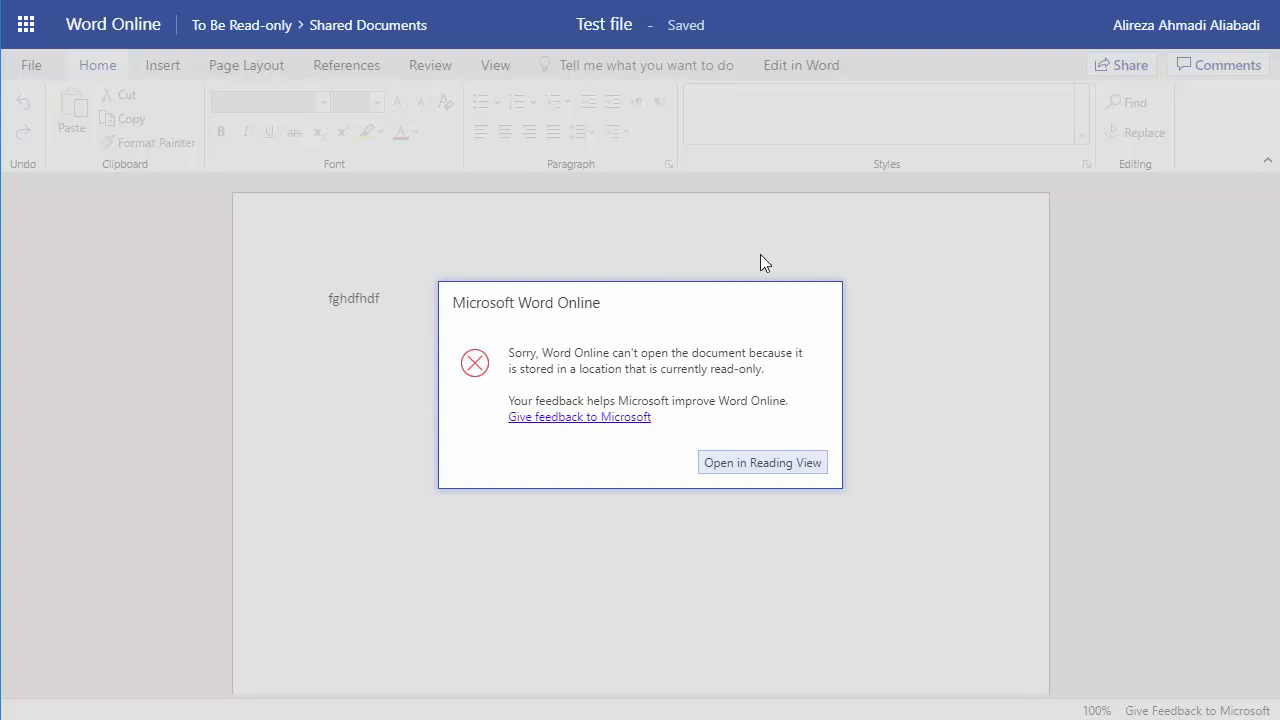